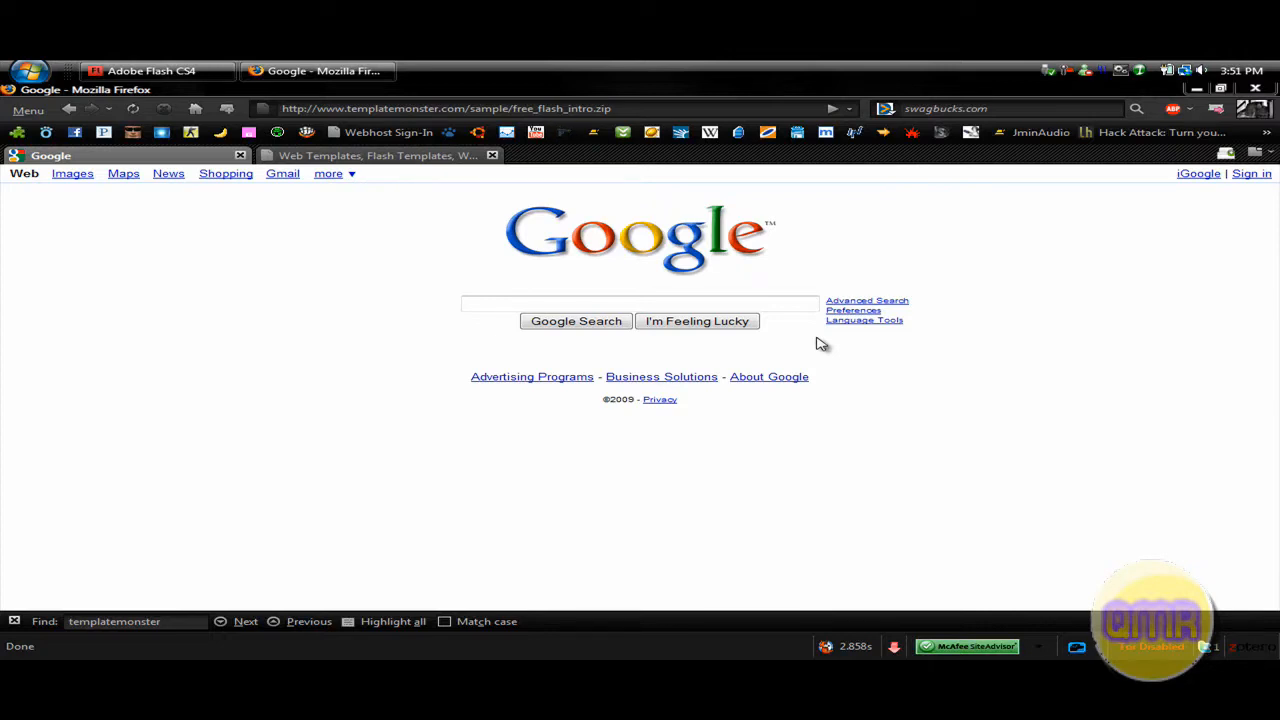
{"action": "mouse_move", "coordinate": [830, 374]}
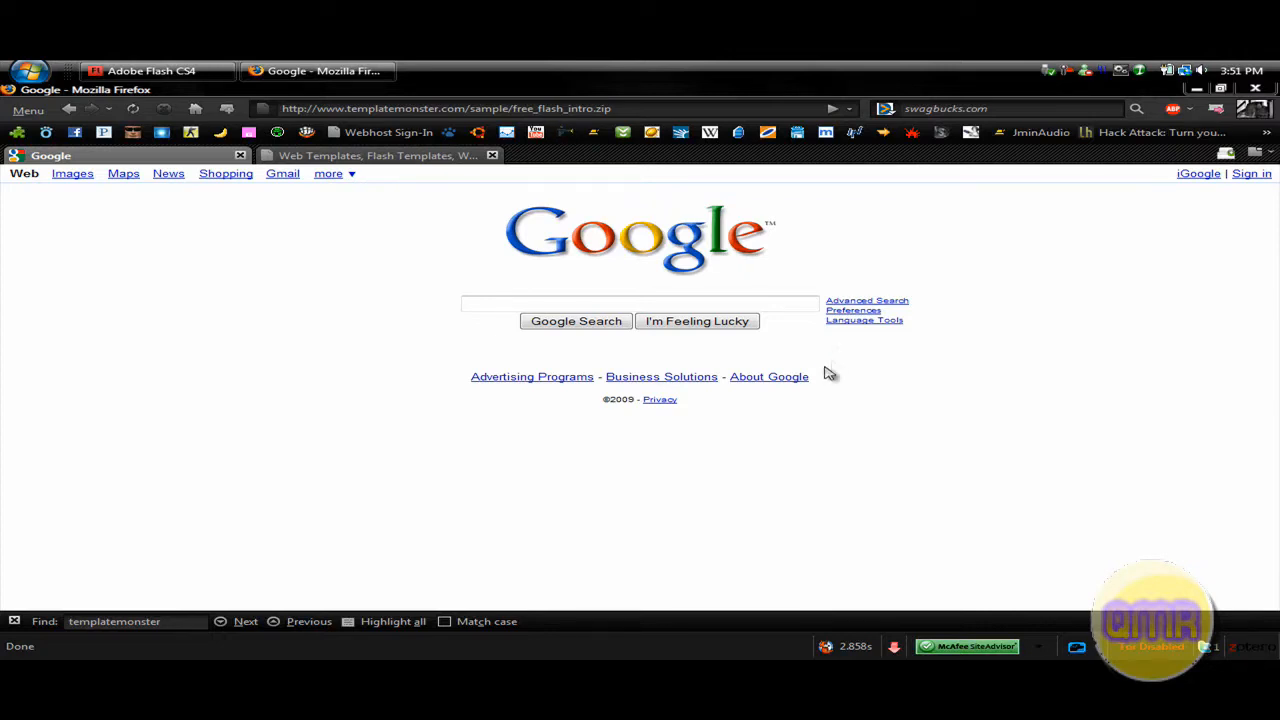
{"action": "mouse_move", "coordinate": [844, 276]}
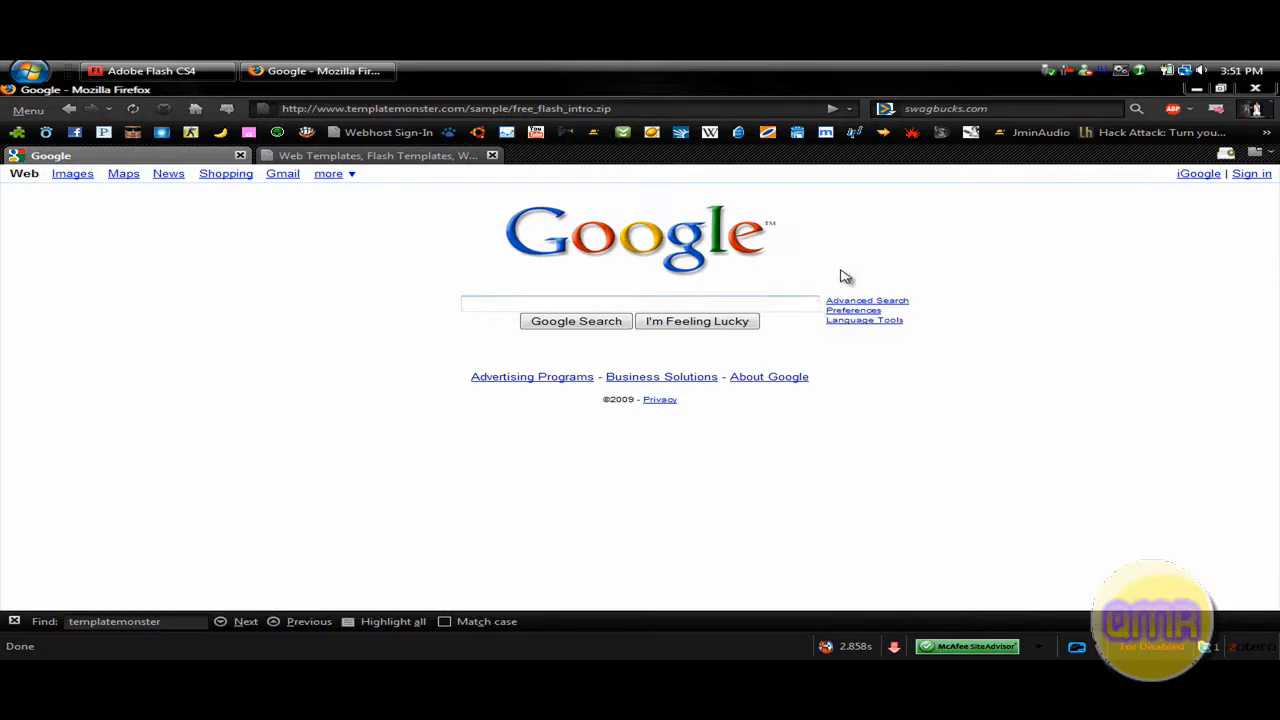
{"action": "mouse_move", "coordinate": [820, 284]}
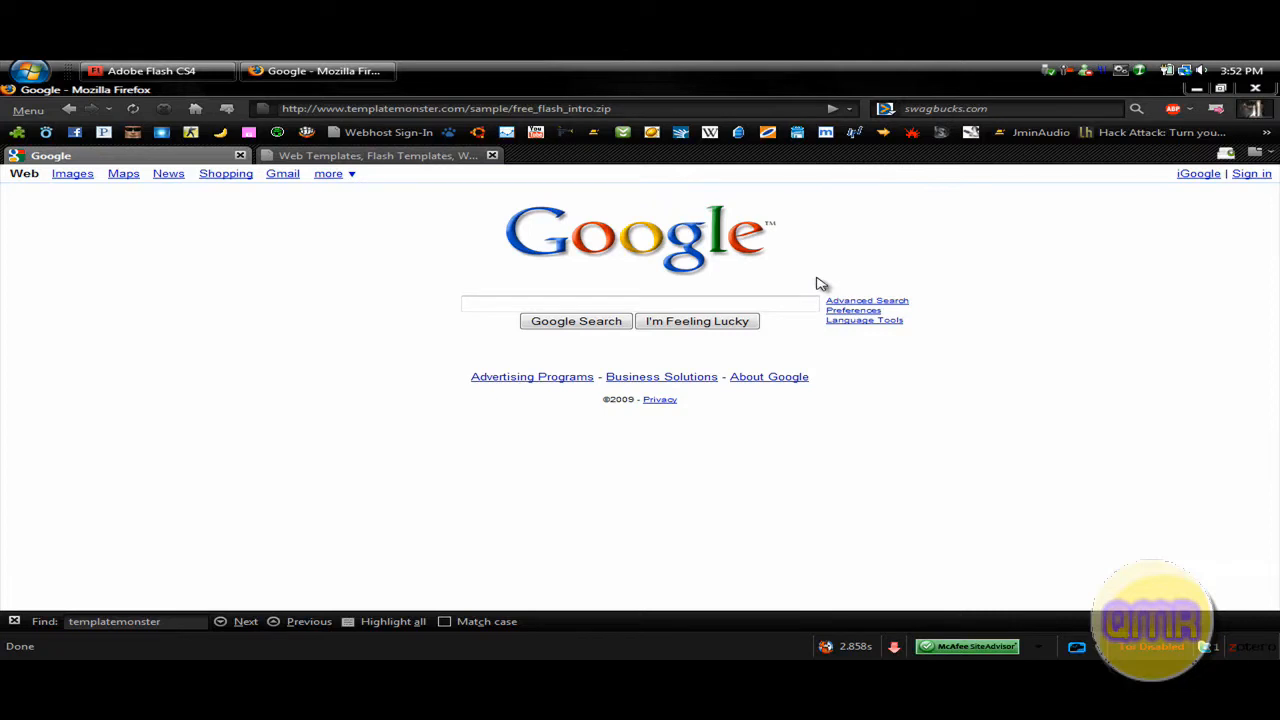
{"action": "mouse_move", "coordinate": [796, 280]}
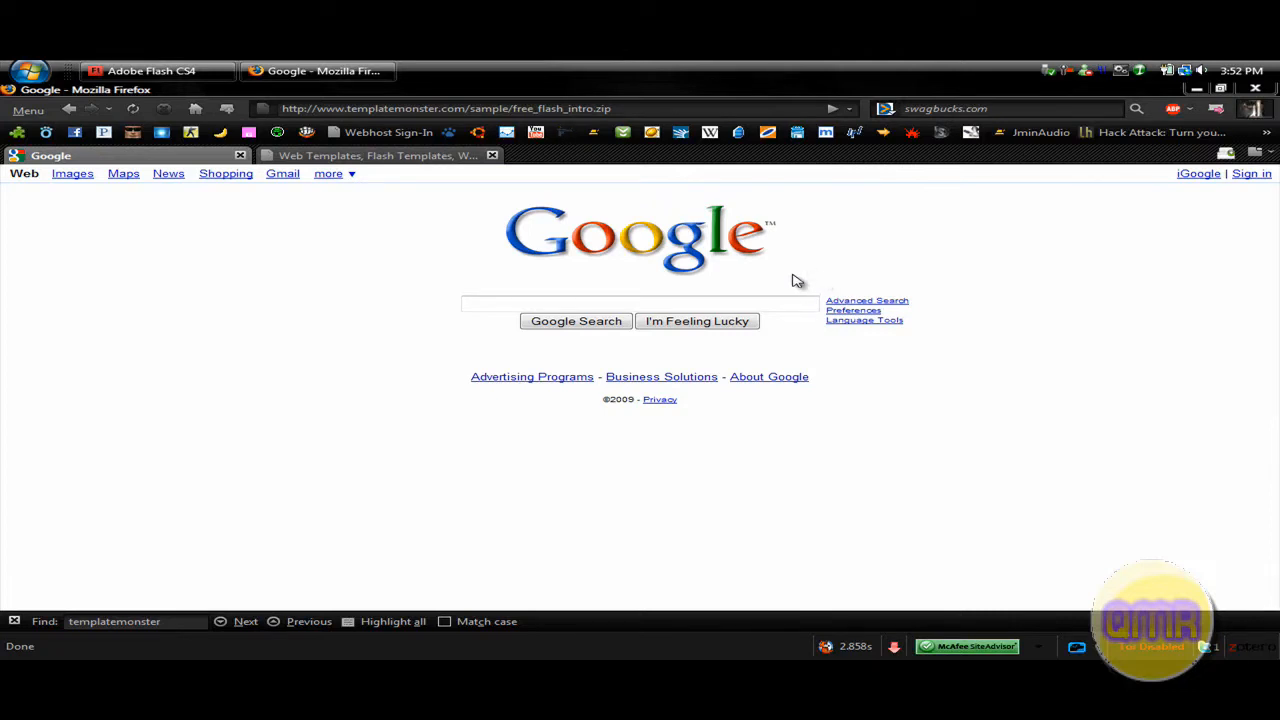
{"action": "mouse_move", "coordinate": [336, 258]}
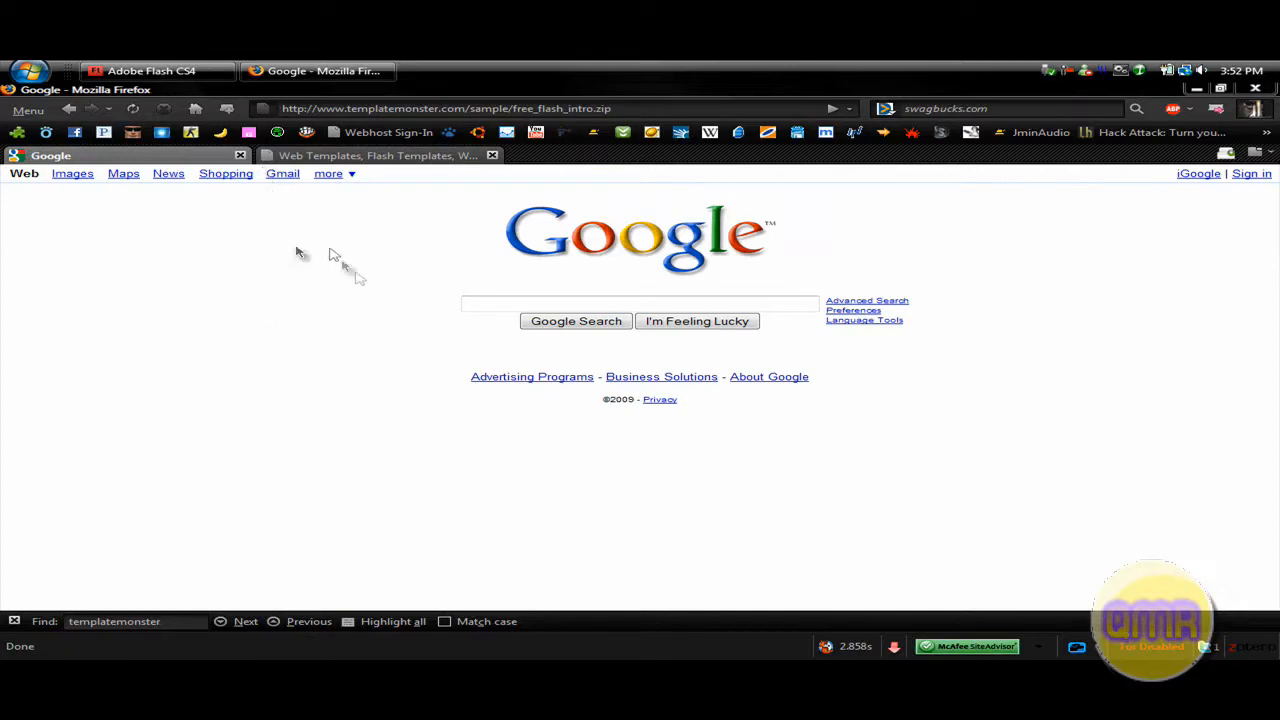
{"action": "mouse_move", "coordinate": [420, 168]}
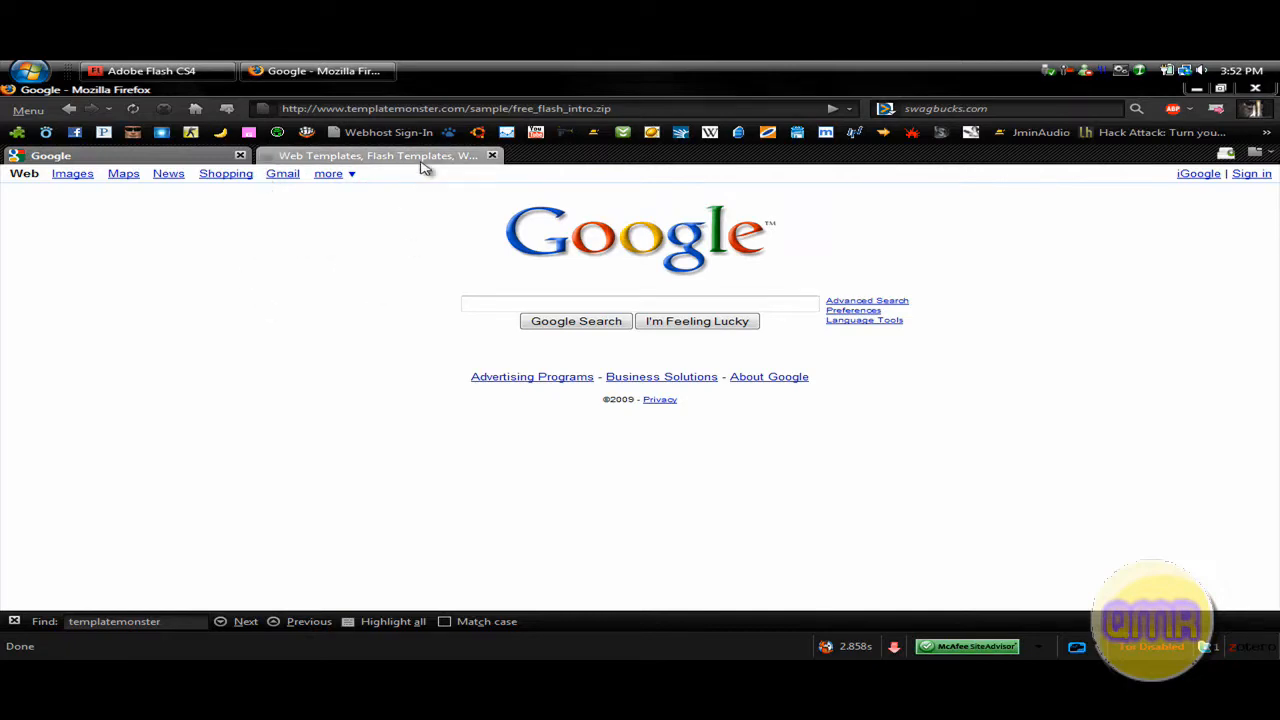
Step: Switch to the Template Monster site and dismiss the free sample sign-up form
{"action": "left_click", "coordinate": [376, 156]}
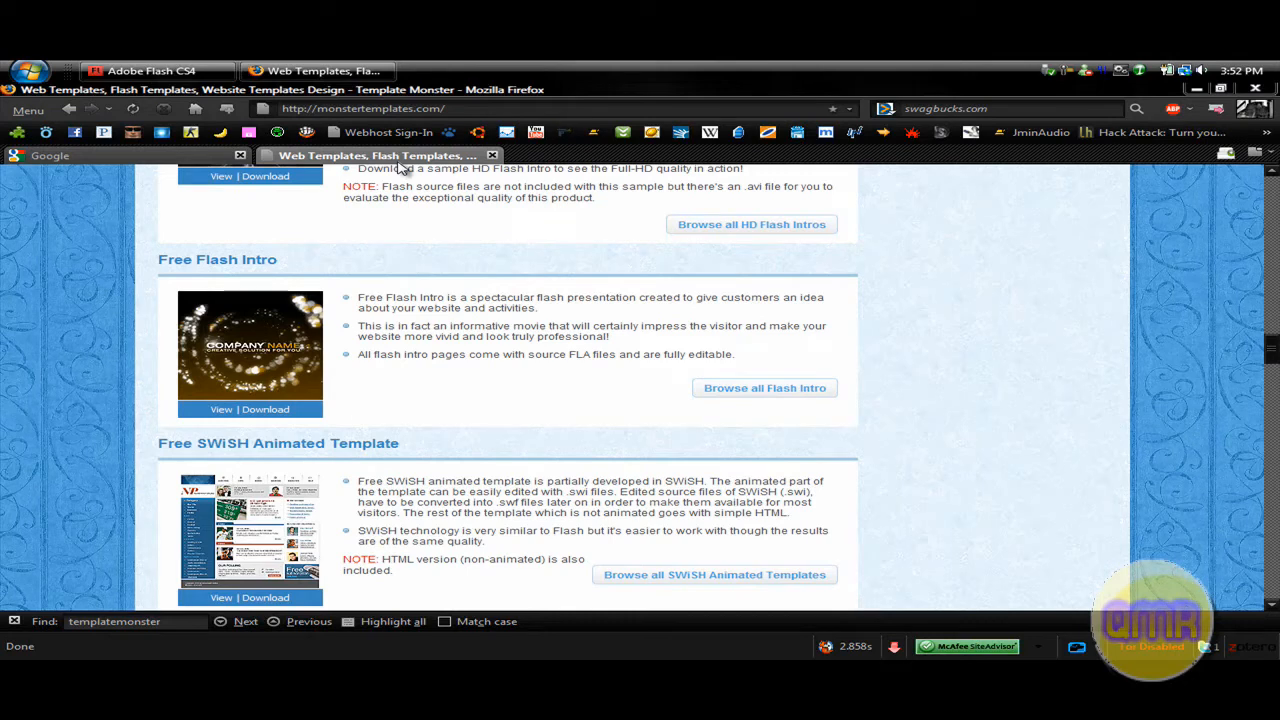
{"action": "mouse_move", "coordinate": [318, 388]}
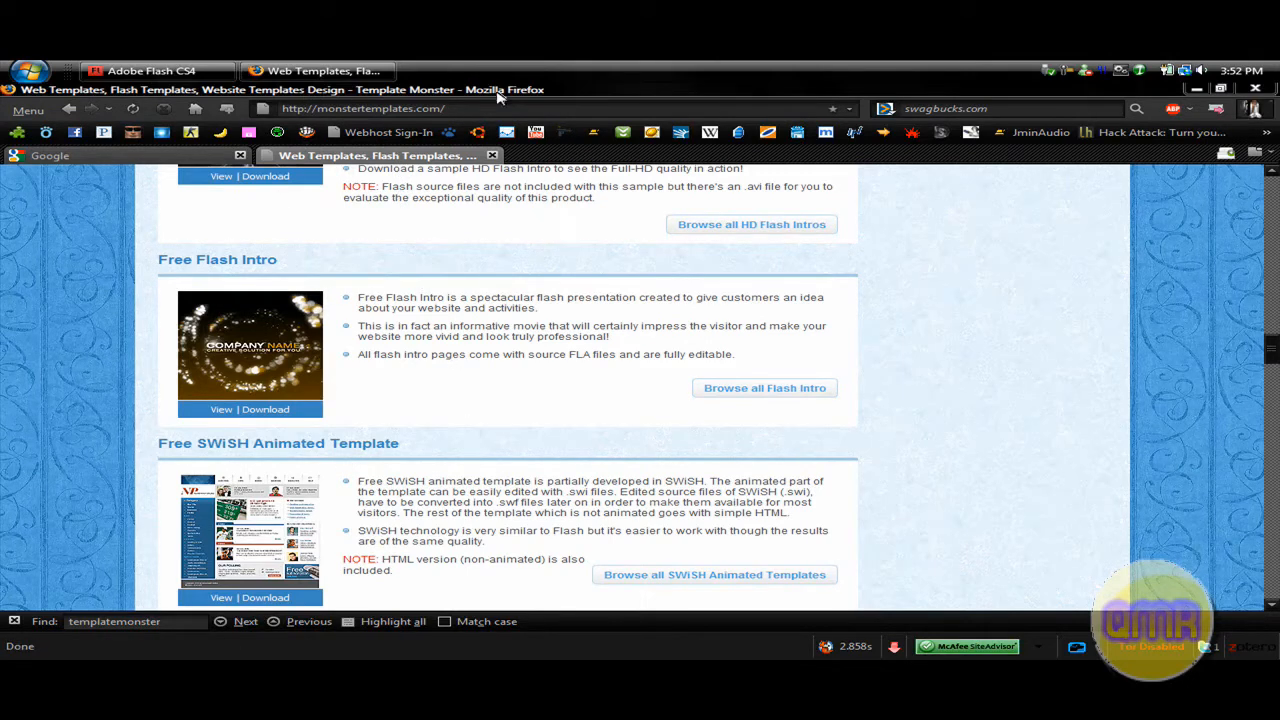
{"action": "mouse_move", "coordinate": [210, 432]}
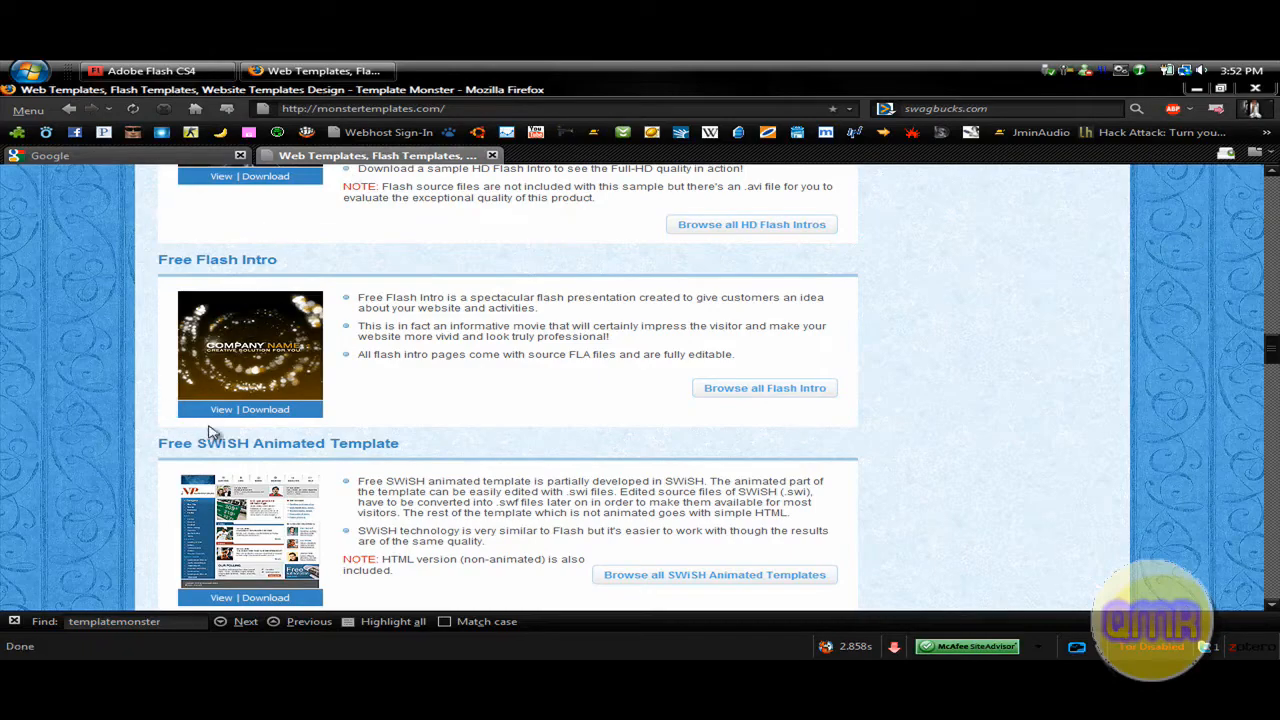
{"action": "mouse_move", "coordinate": [356, 412]}
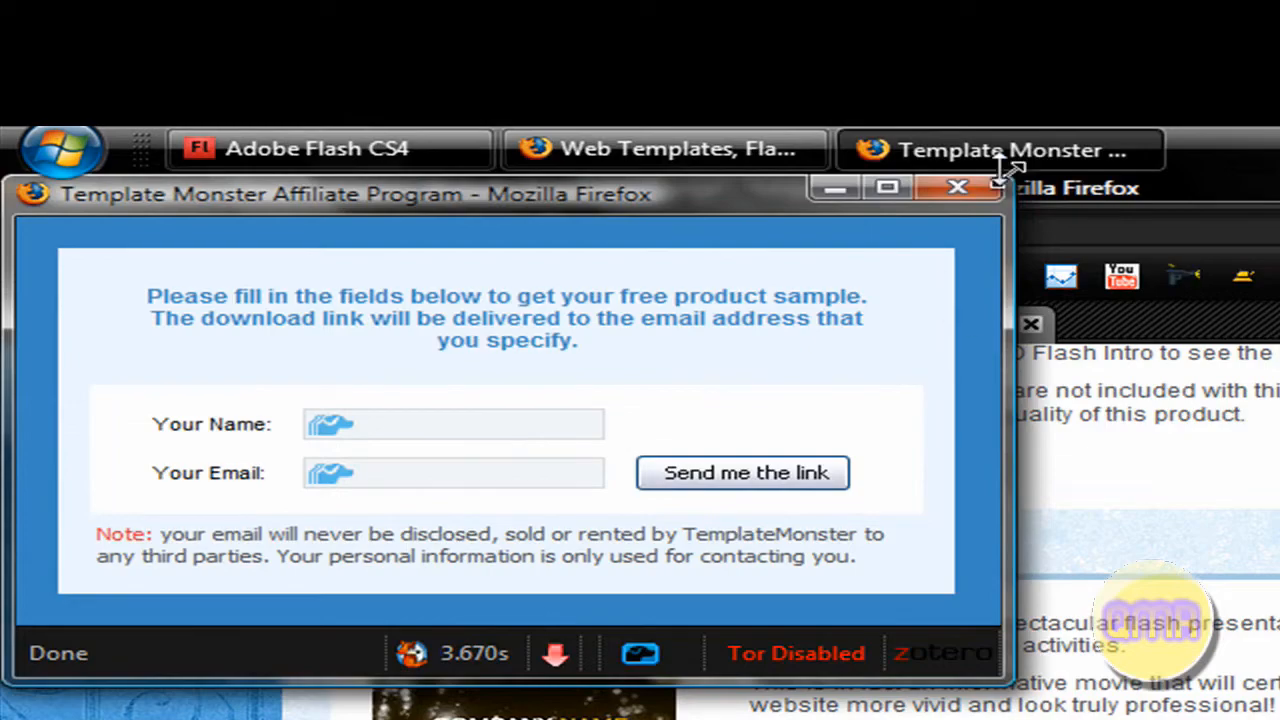
{"action": "left_click", "coordinate": [956, 188]}
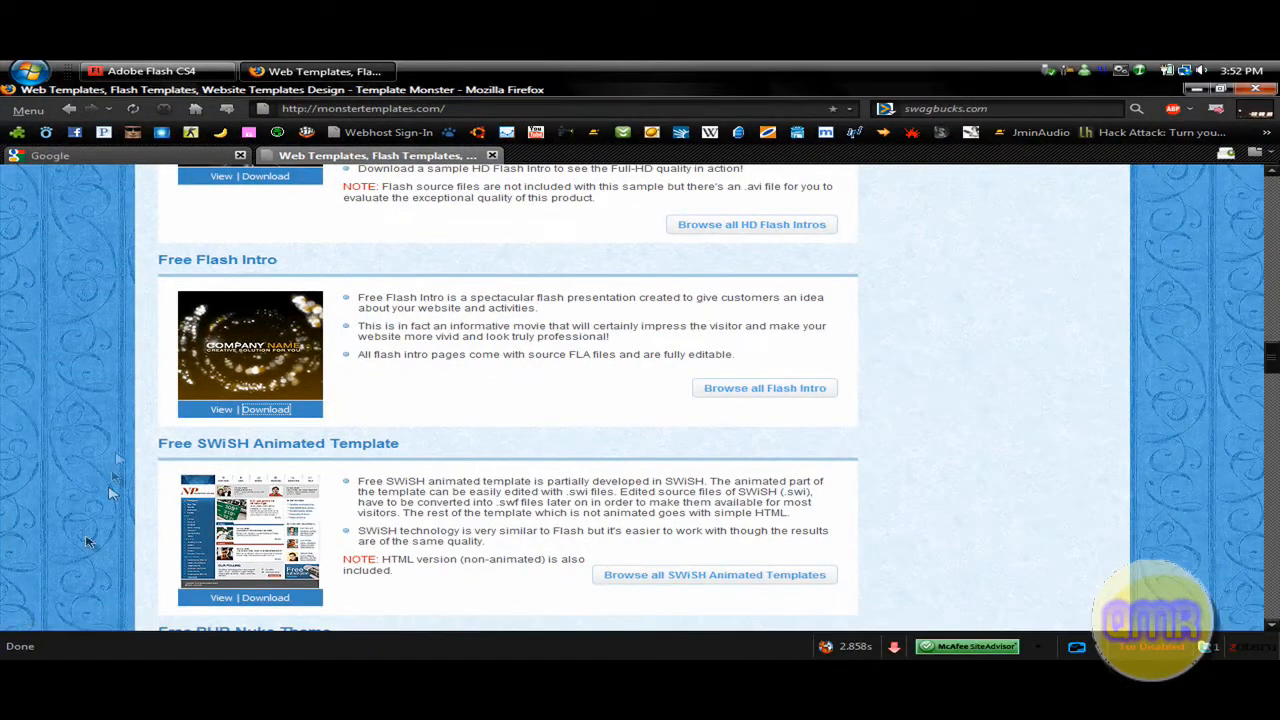
{"action": "mouse_move", "coordinate": [284, 218]}
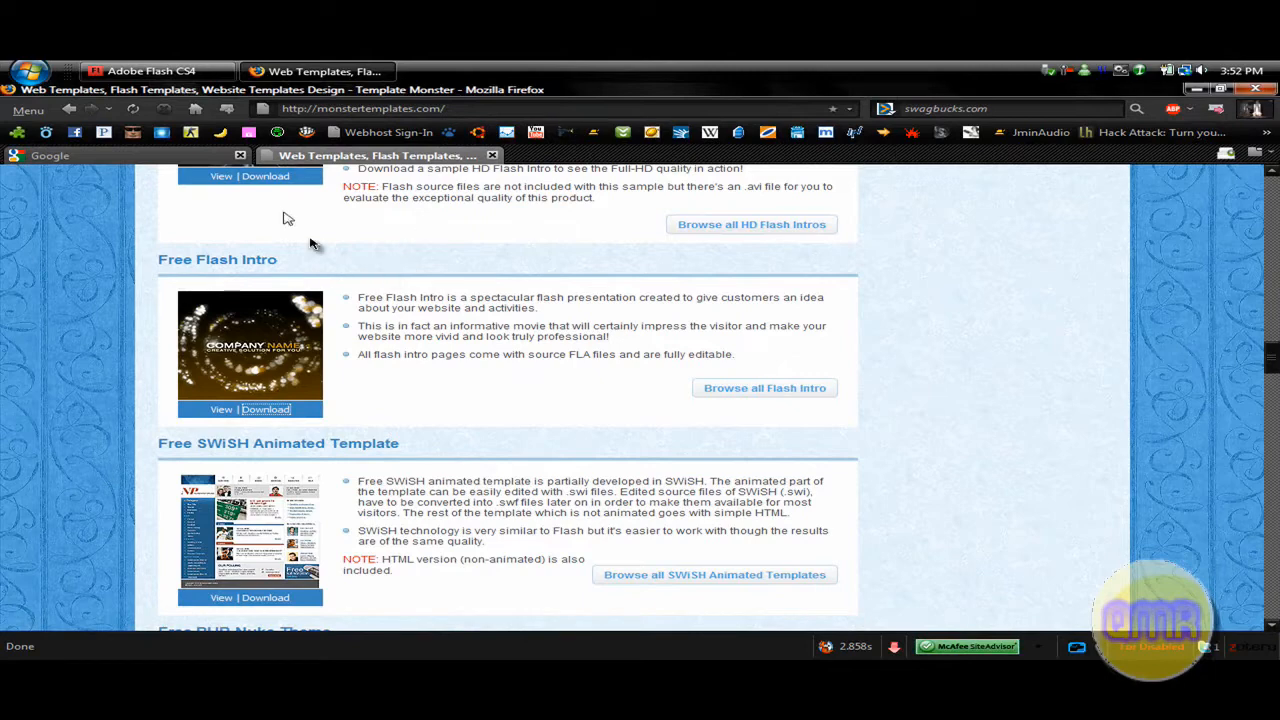
{"action": "mouse_move", "coordinate": [318, 72]}
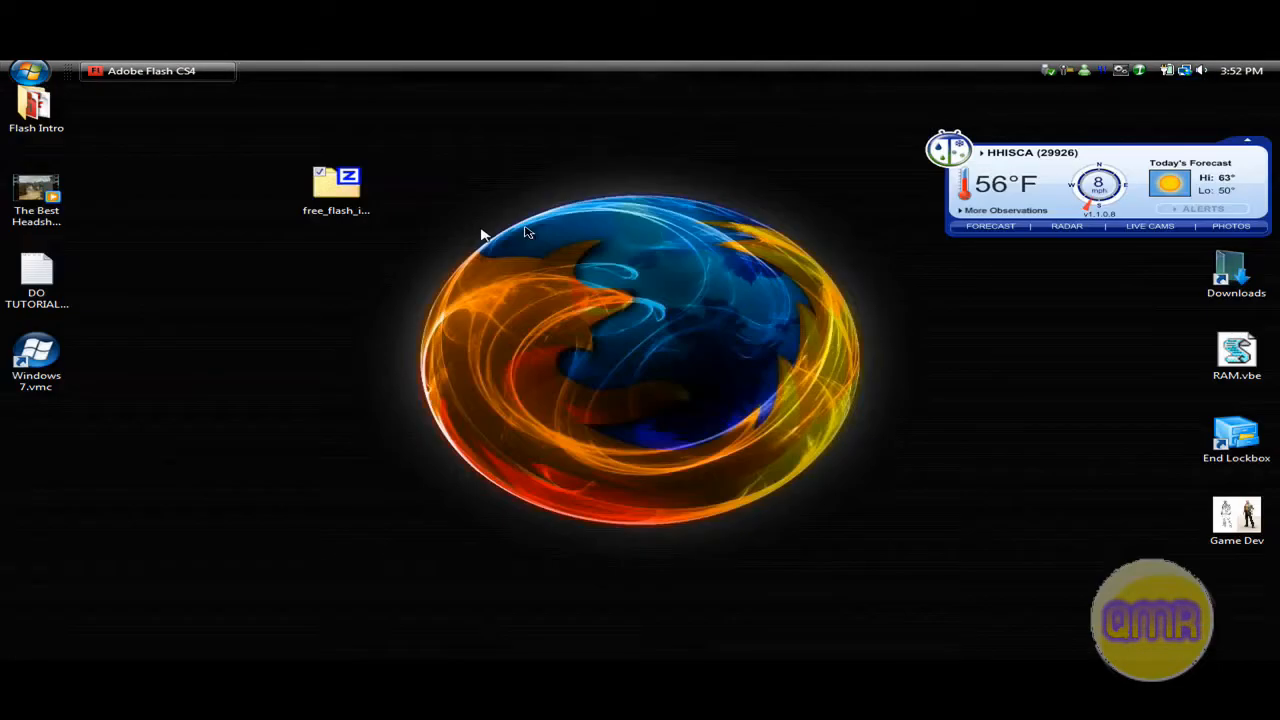
{"action": "mouse_move", "coordinate": [444, 220]}
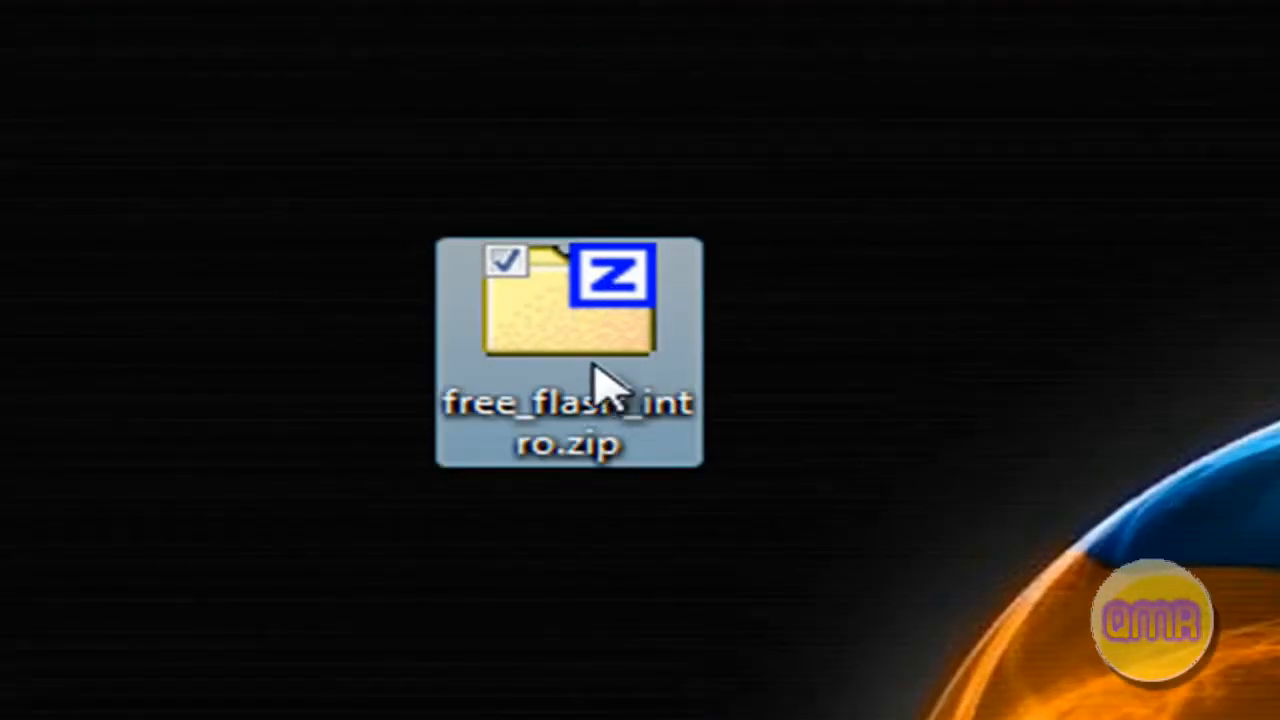
Step: Extract free_flash_intro.zip into a free_flash_intro folder with 7-Zip
{"action": "right_click", "coordinate": [570, 350]}
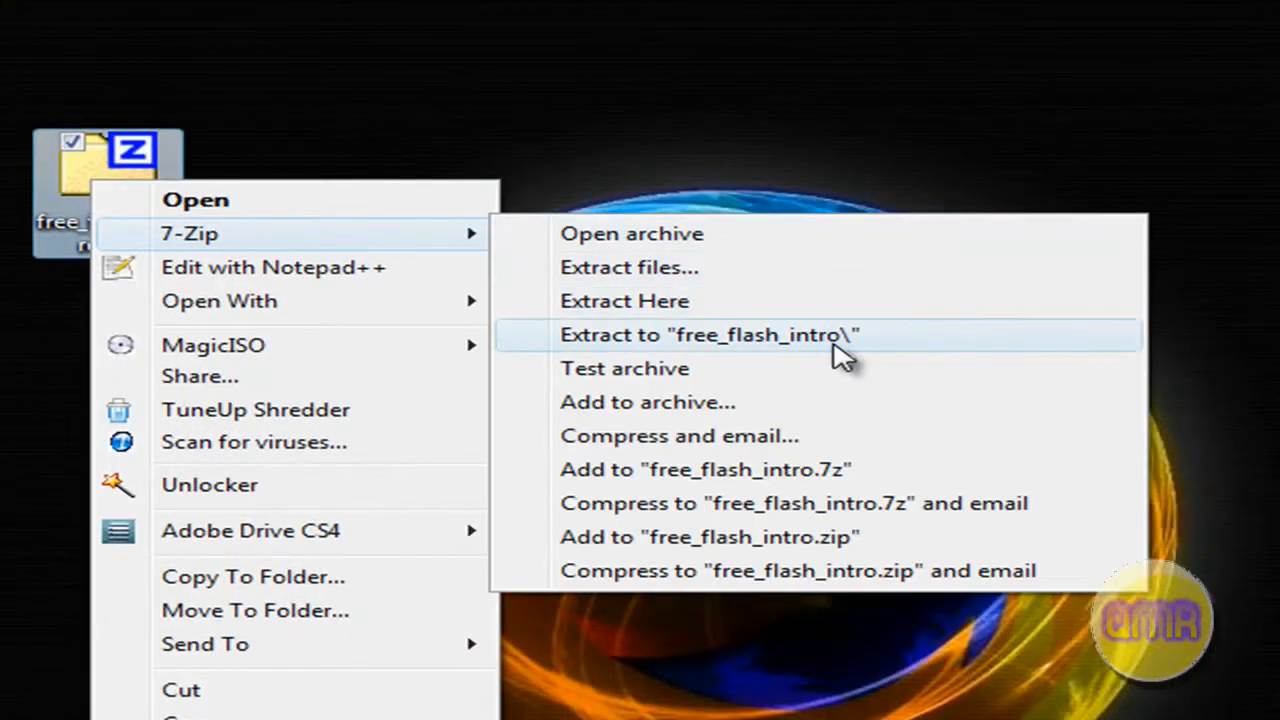
{"action": "left_click", "coordinate": [708, 334]}
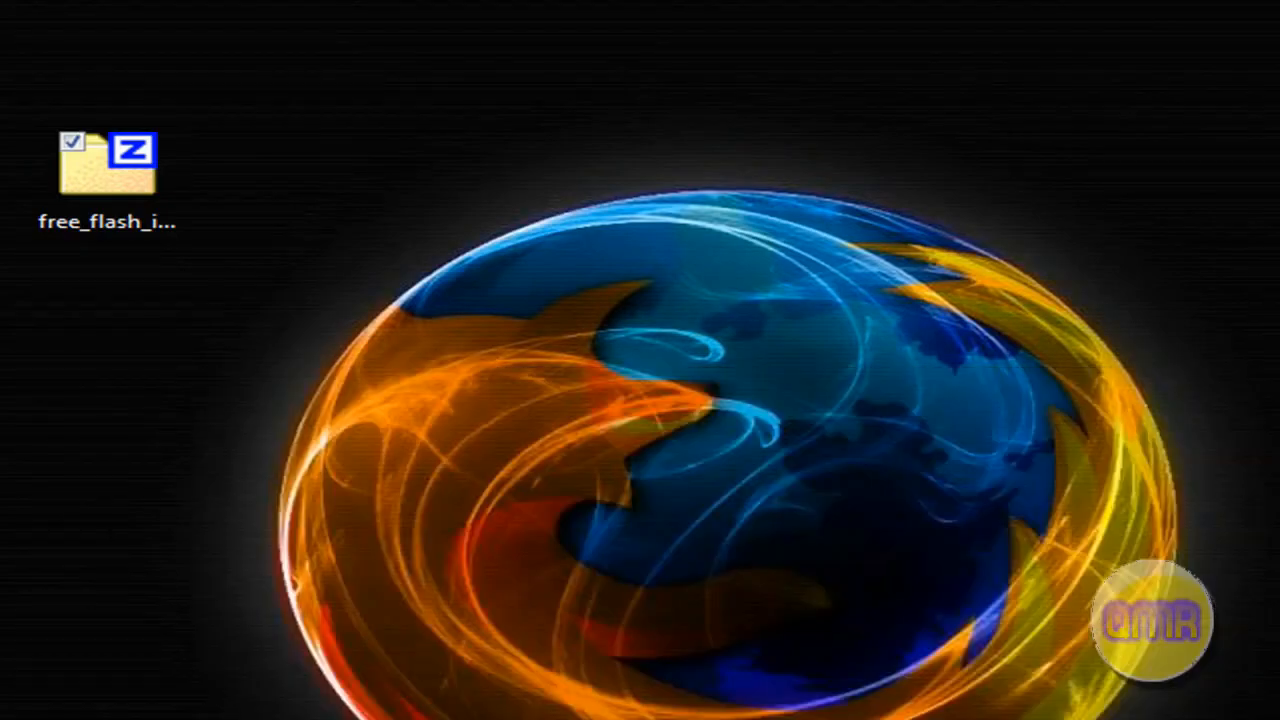
Step: Browse into free_flash_intro > sources > flash and launch the intro project in Flash CS4
{"action": "double_click", "coordinate": [104, 170]}
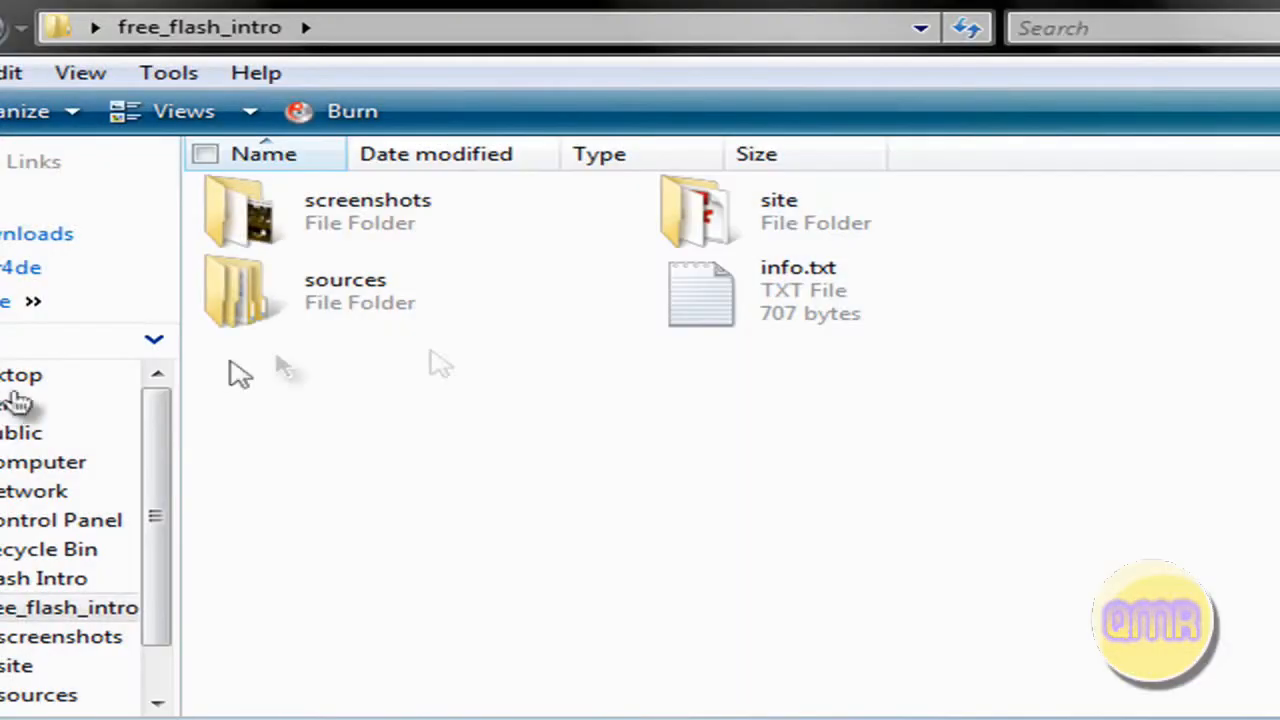
{"action": "double_click", "coordinate": [344, 290]}
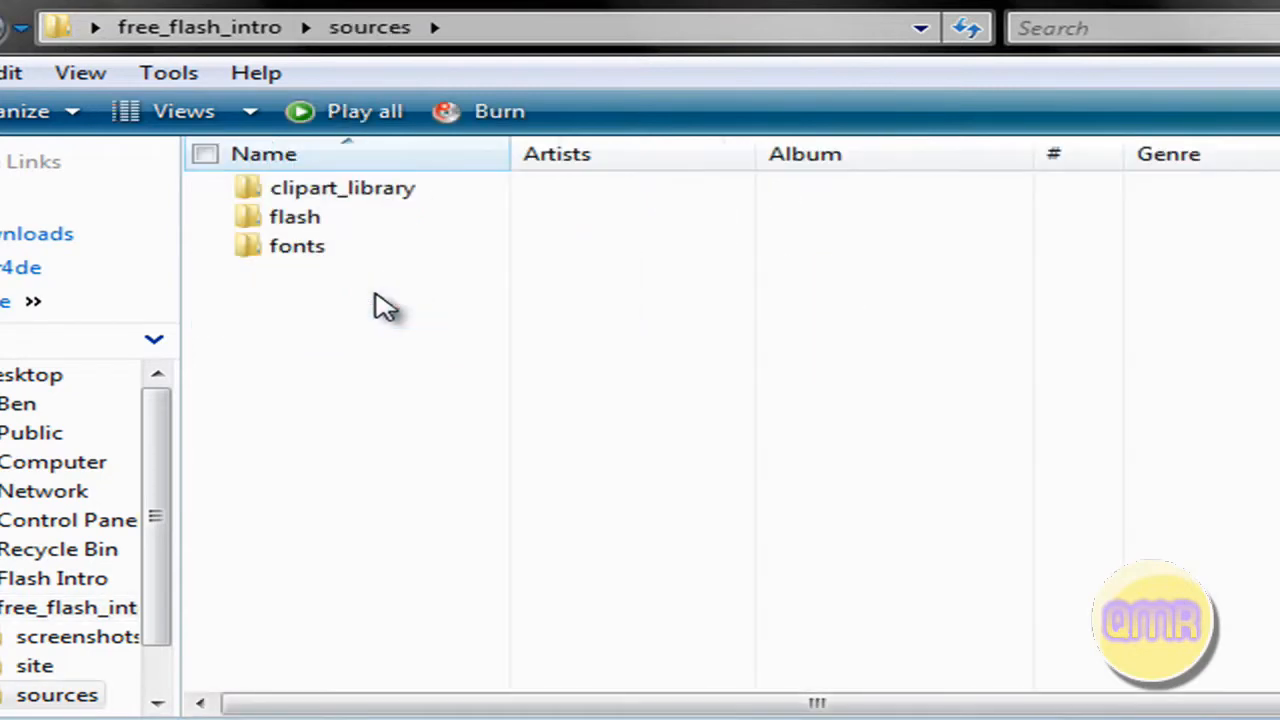
{"action": "double_click", "coordinate": [294, 216]}
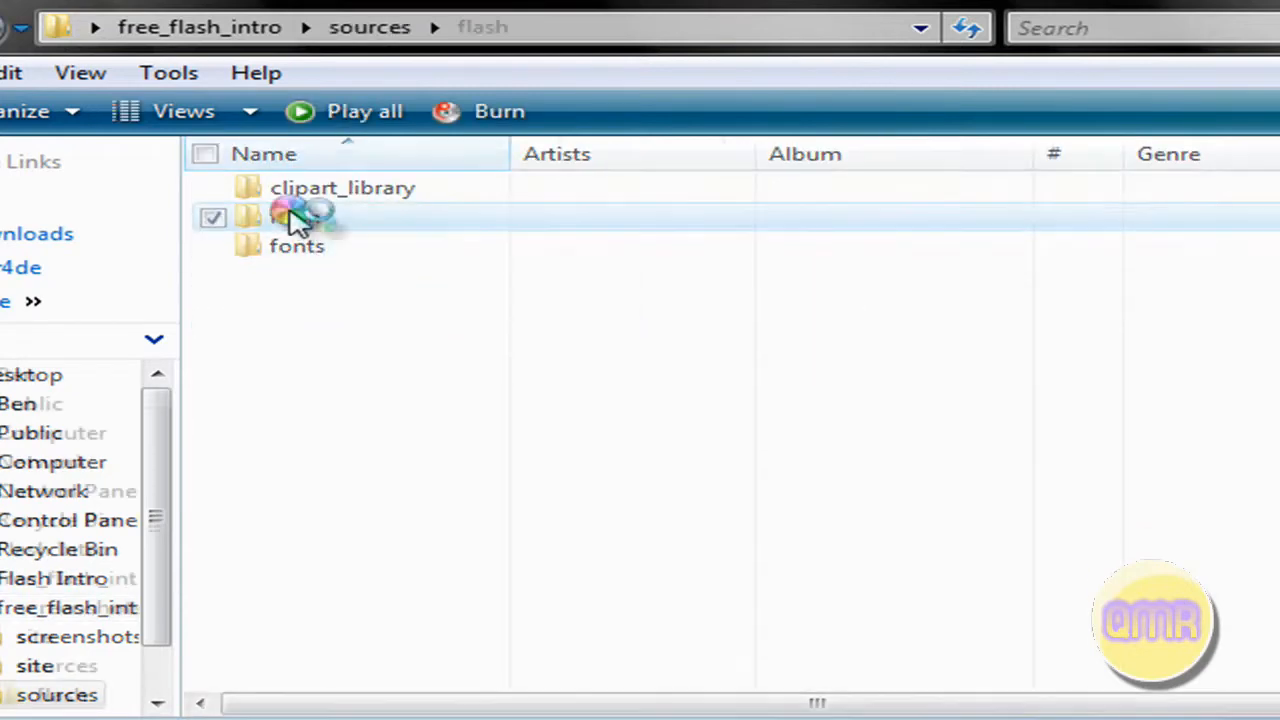
{"action": "double_click", "coordinate": [296, 216]}
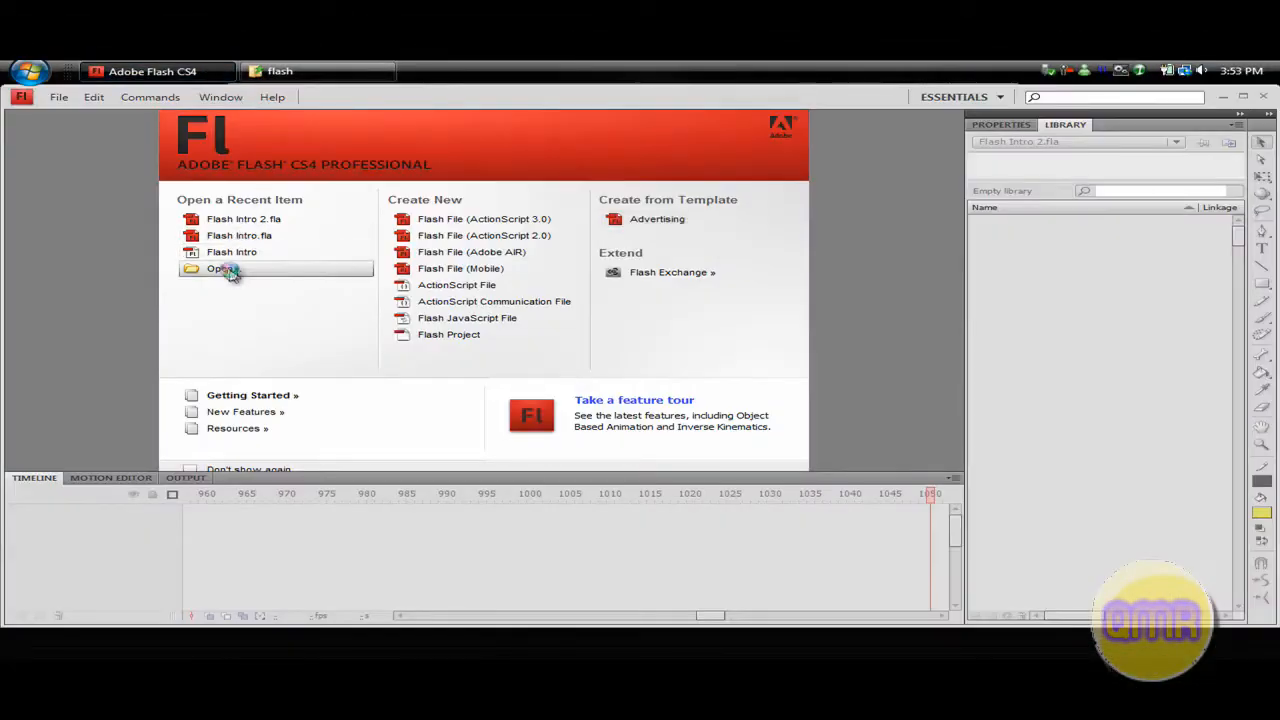
Step: Open intro.fla from the extracted folder, accepting the default font substitutions
{"action": "left_click", "coordinate": [220, 268]}
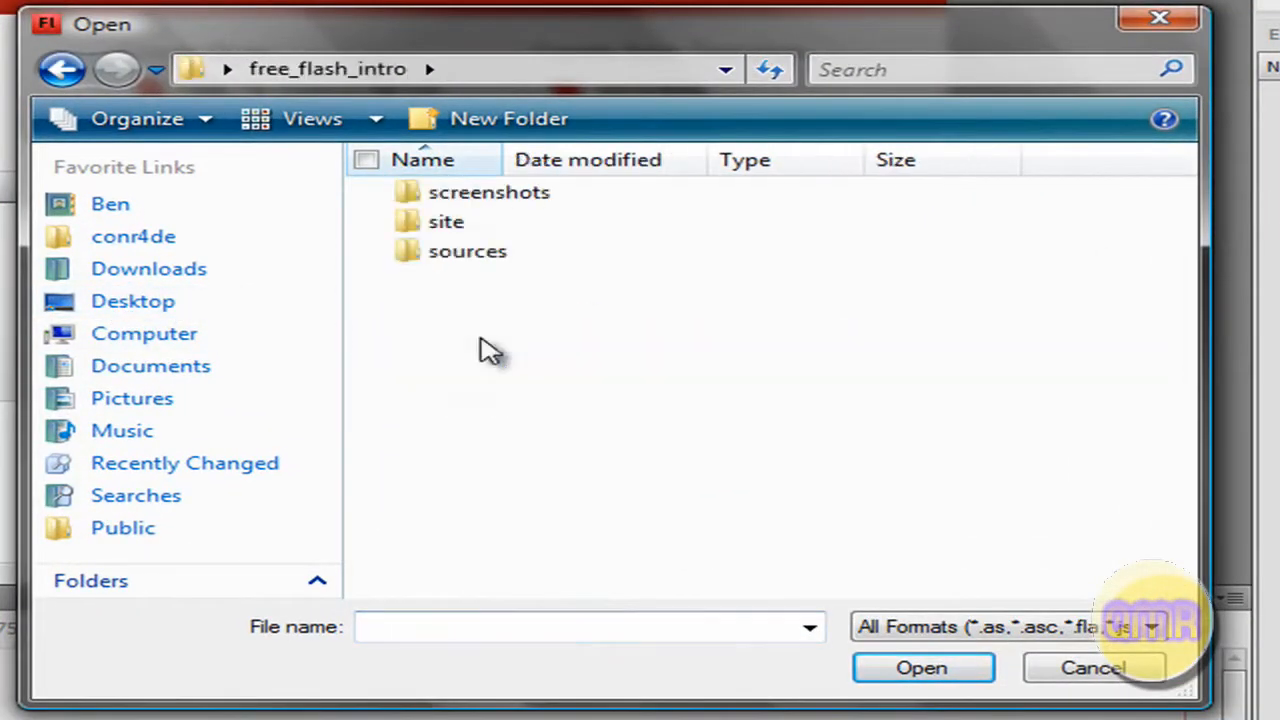
{"action": "double_click", "coordinate": [468, 252]}
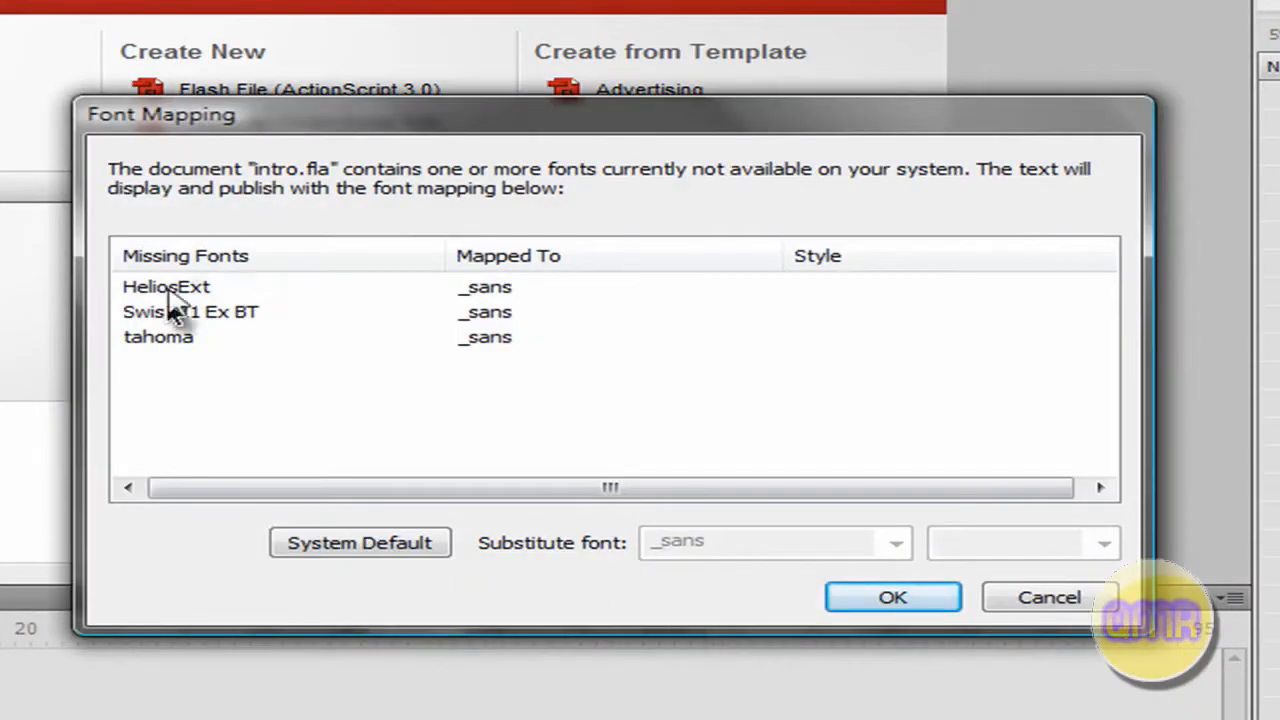
{"action": "left_click", "coordinate": [892, 596]}
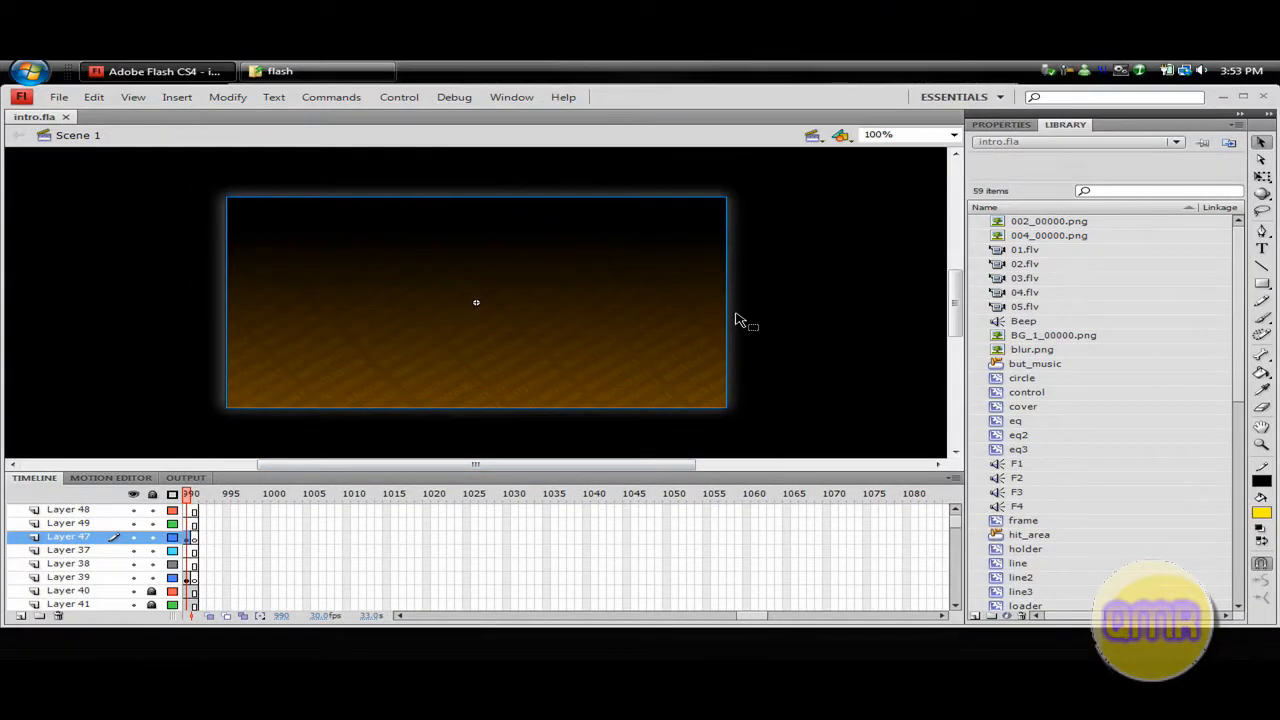
Step: Move the playhead to around frame 175 where the COMPANY NAME title appears
{"action": "scroll", "scroll_direction": "left", "scroll_amount": 3}
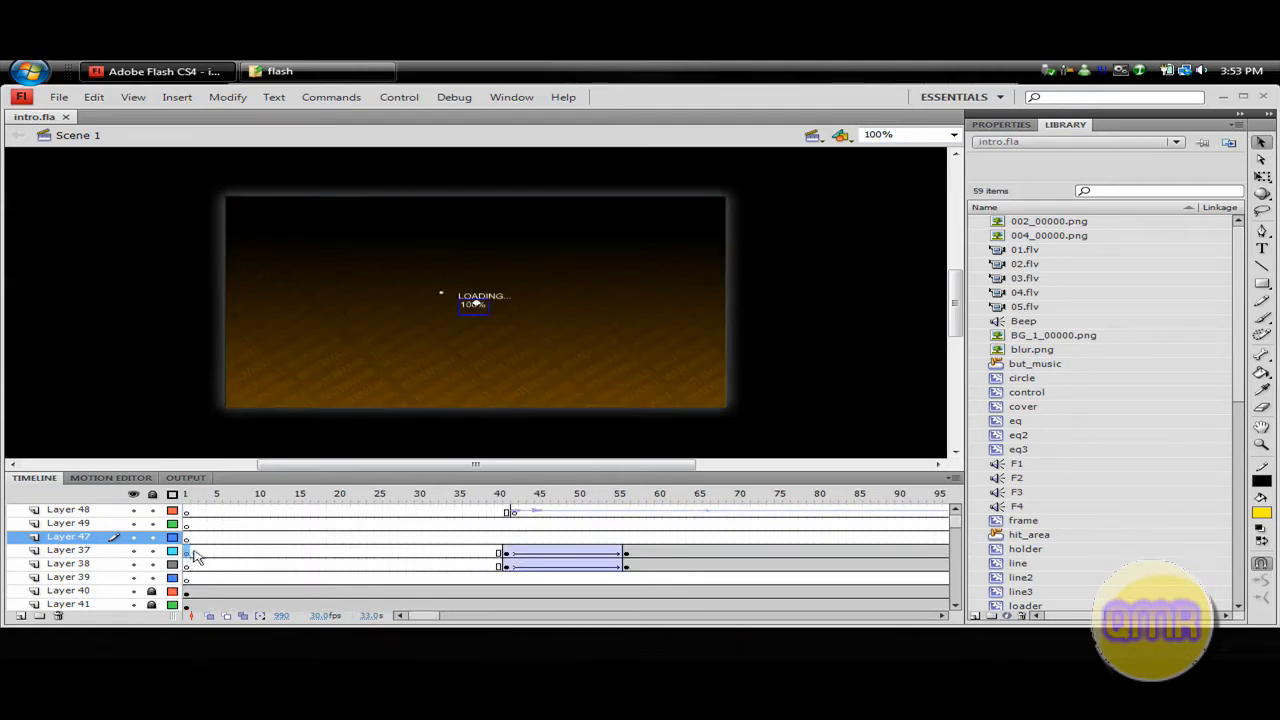
{"action": "left_click", "coordinate": [444, 492]}
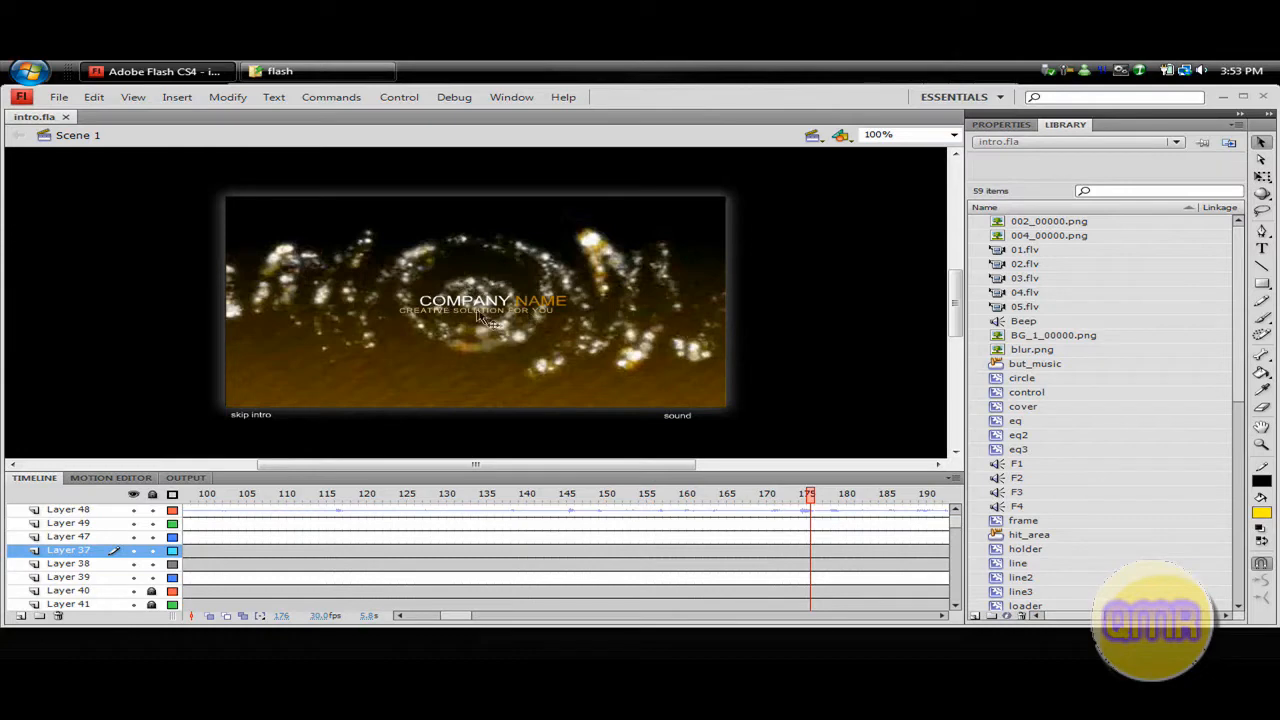
{"action": "mouse_move", "coordinate": [970, 560]}
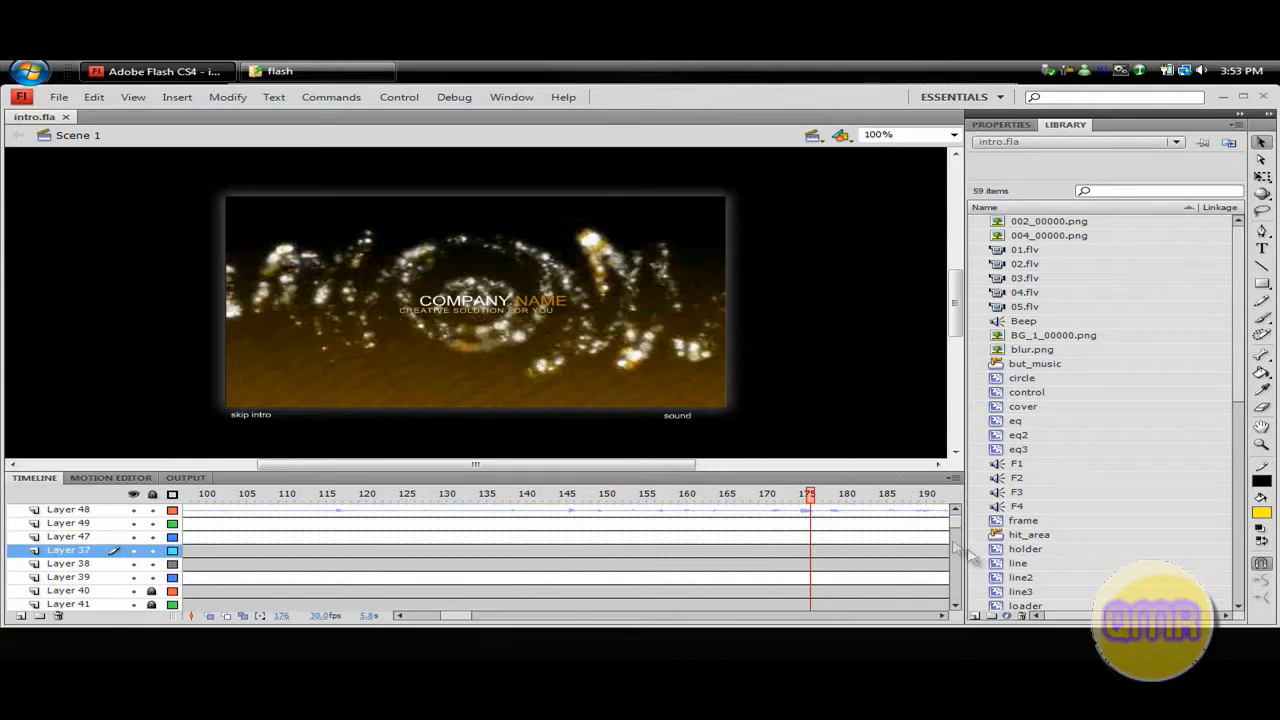
{"action": "mouse_move", "coordinate": [1228, 284]}
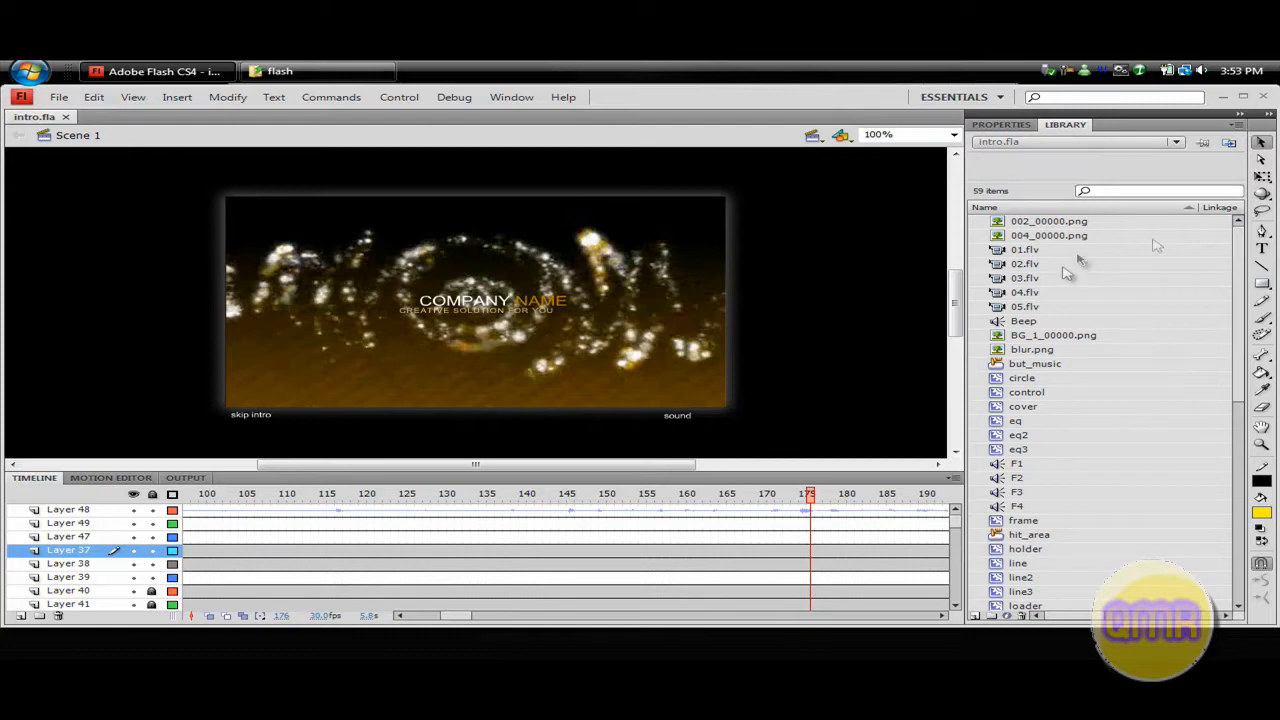
{"action": "mouse_move", "coordinate": [1244, 304]}
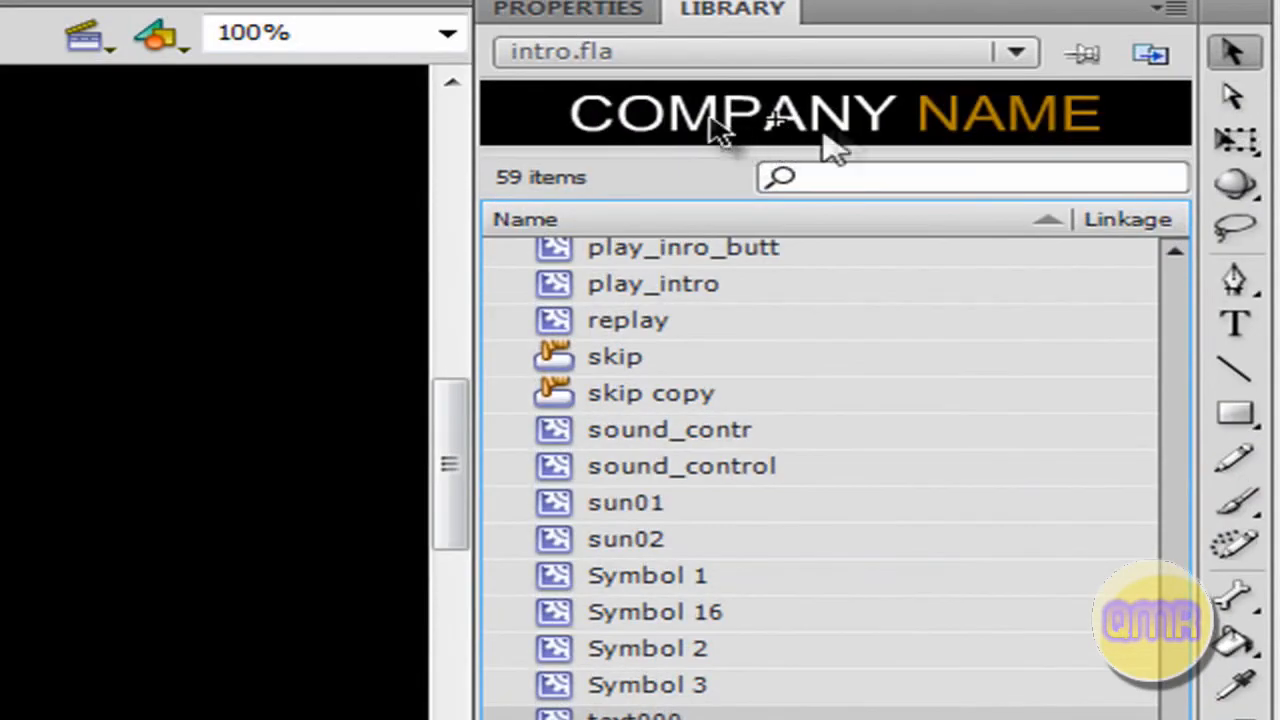
Step: Edit the text000 symbol from the library and preview the text001 symbol
{"action": "scroll", "scroll_direction": "down", "scroll_amount": 3}
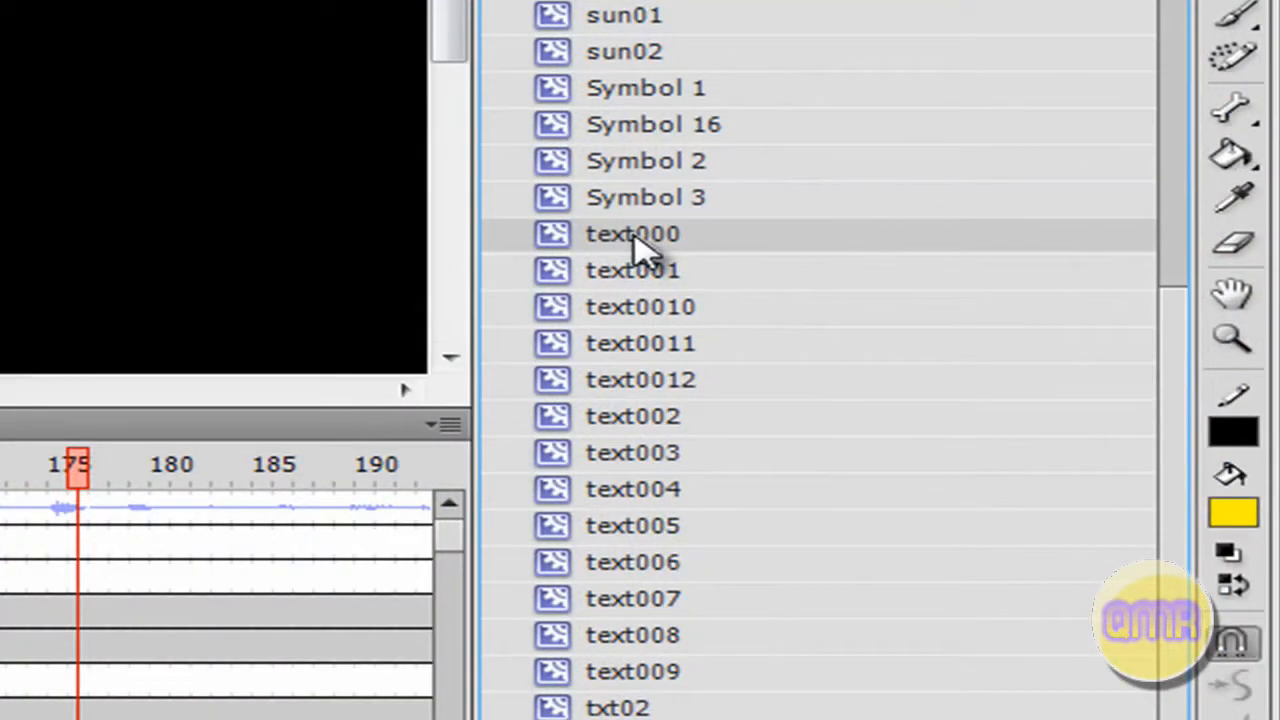
{"action": "mouse_move", "coordinate": [560, 250]}
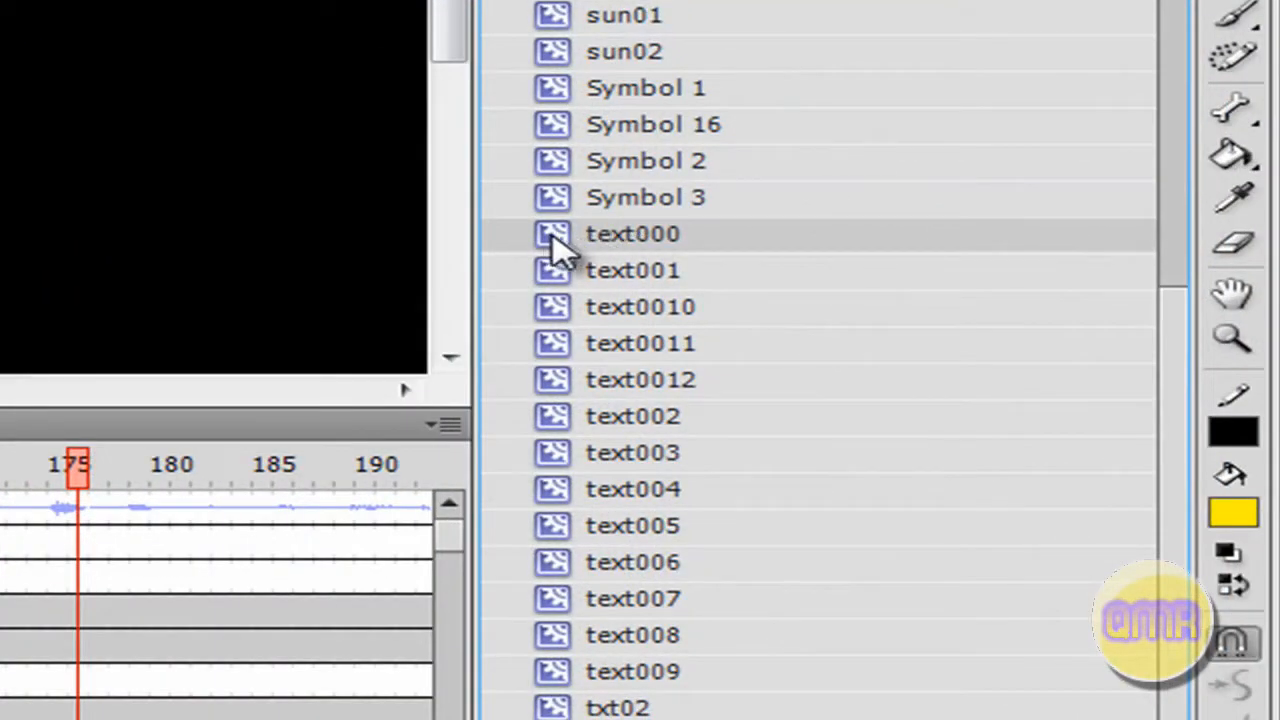
{"action": "double_click", "coordinate": [632, 232]}
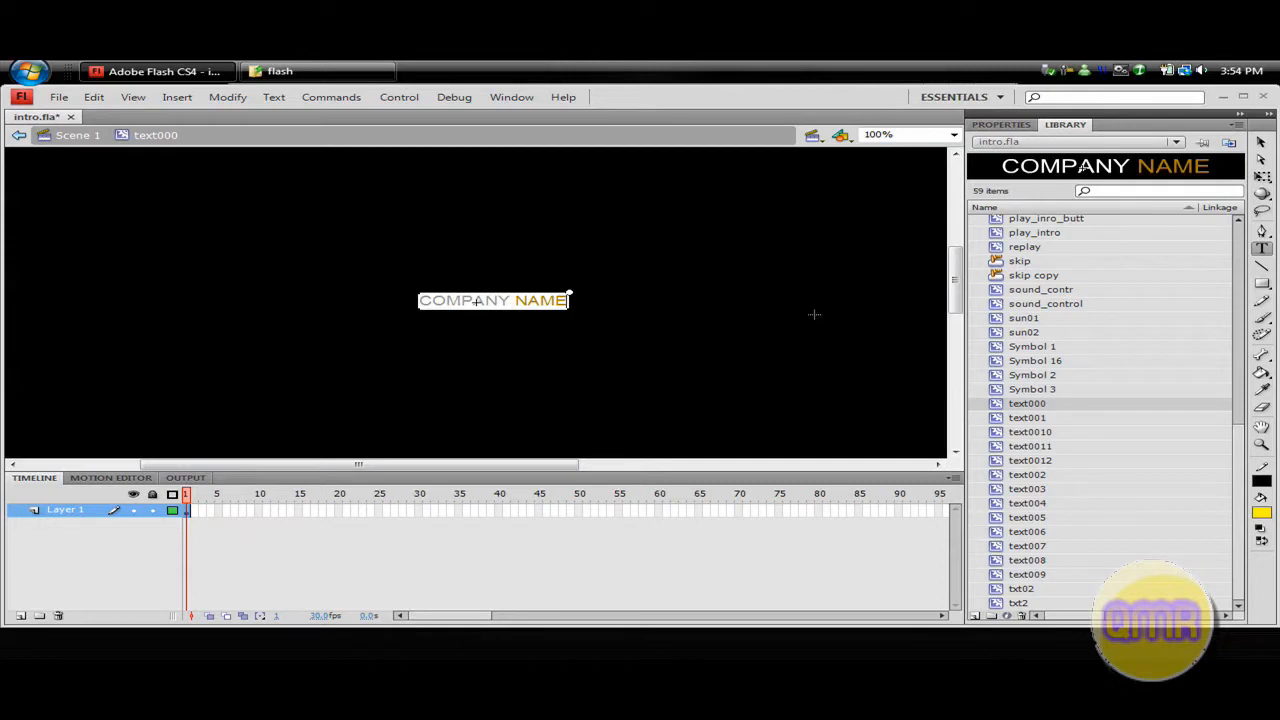
{"action": "mouse_move", "coordinate": [484, 246]}
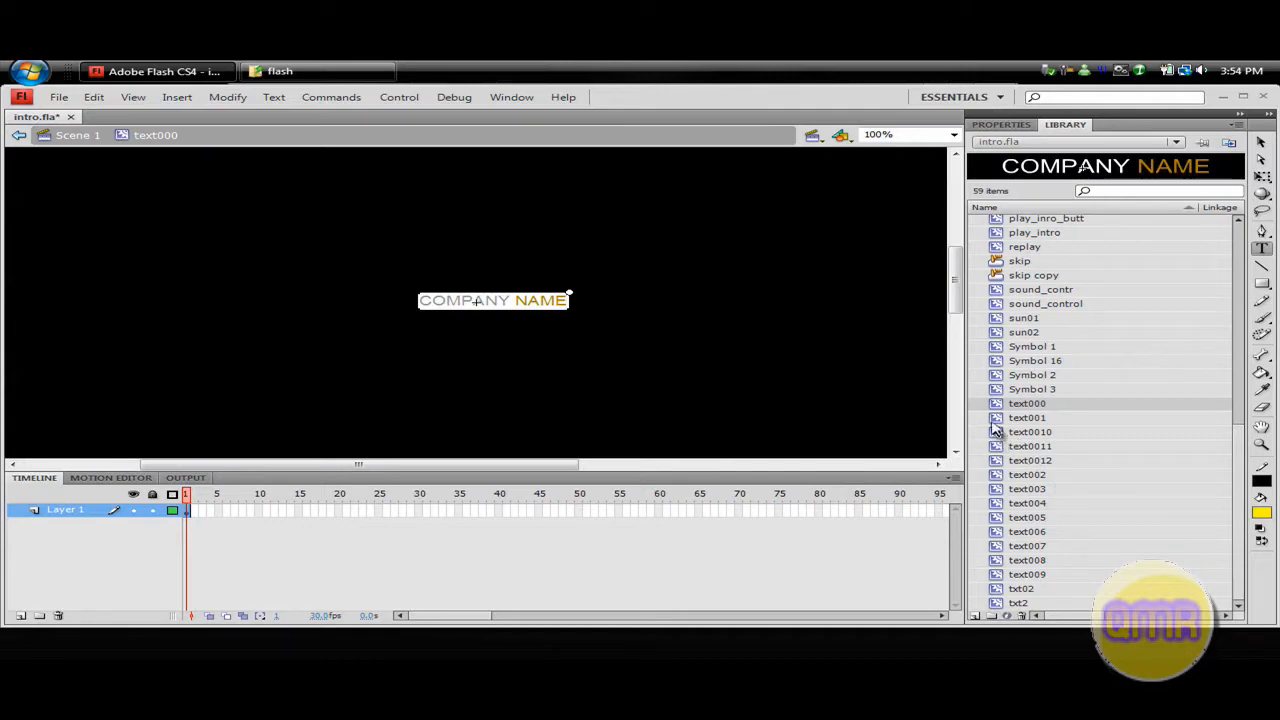
{"action": "left_click", "coordinate": [1028, 418]}
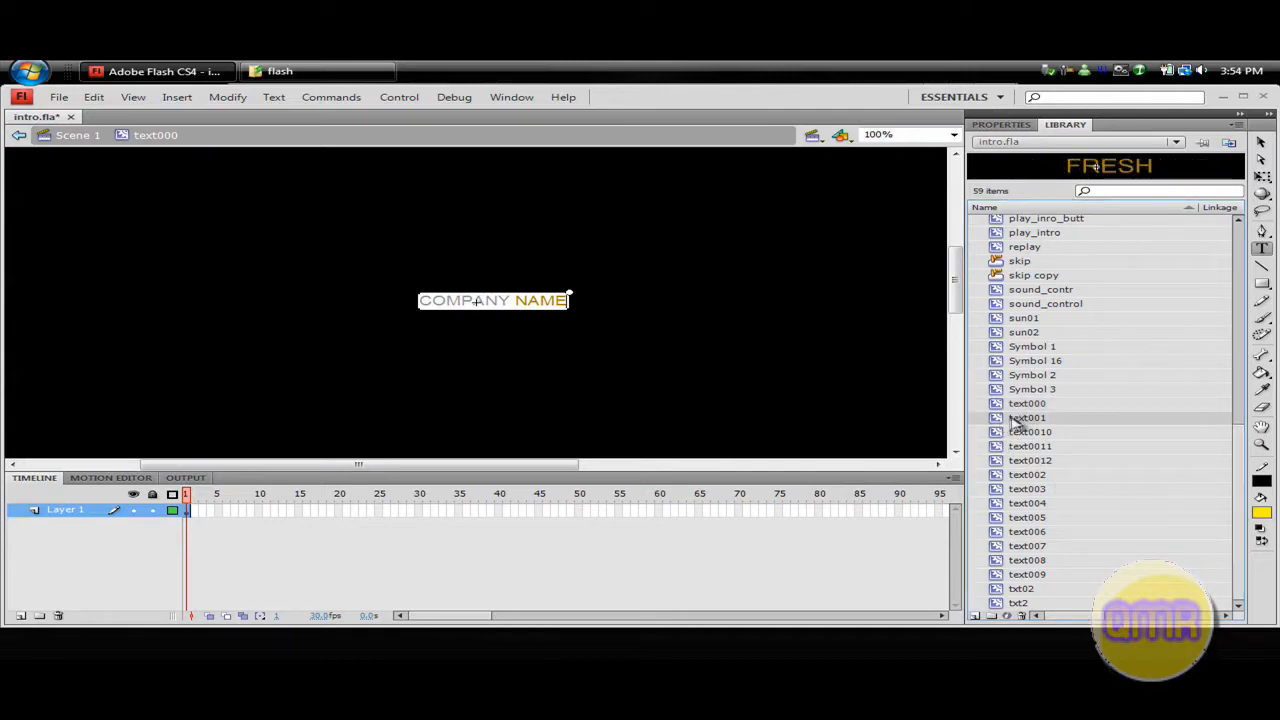
{"action": "mouse_move", "coordinate": [1064, 418]}
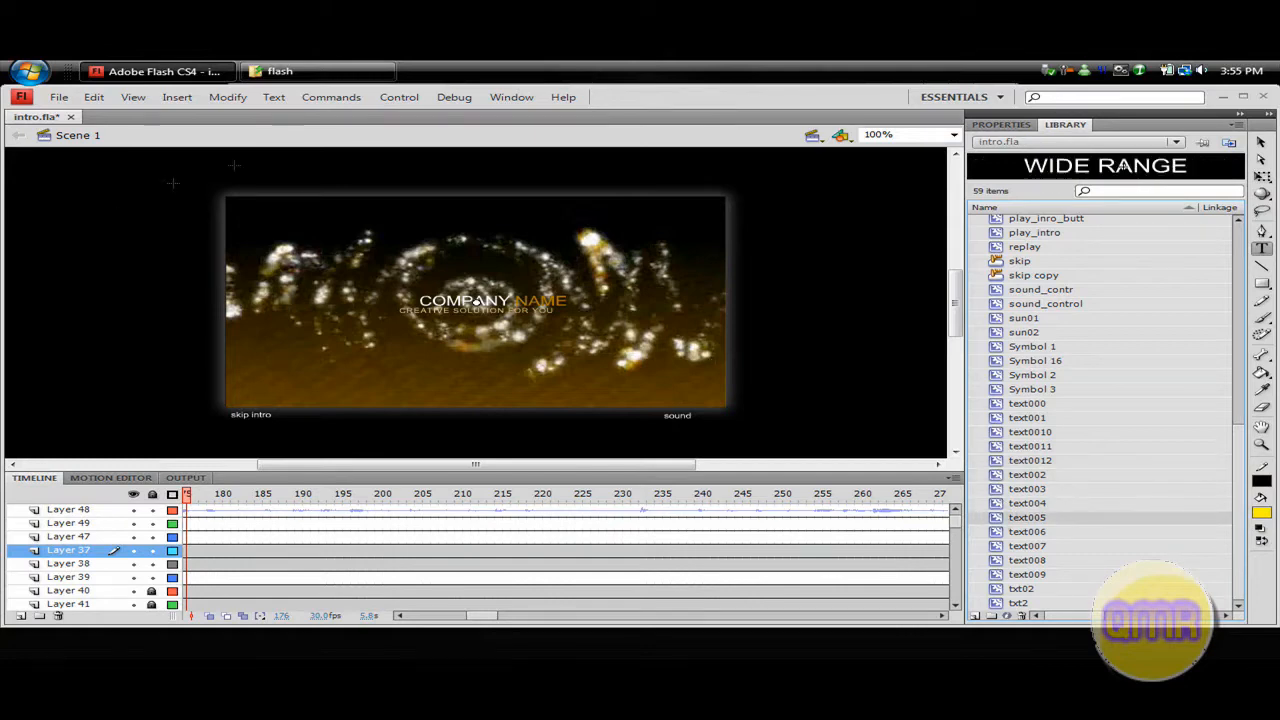
{"action": "mouse_move", "coordinate": [398, 250]}
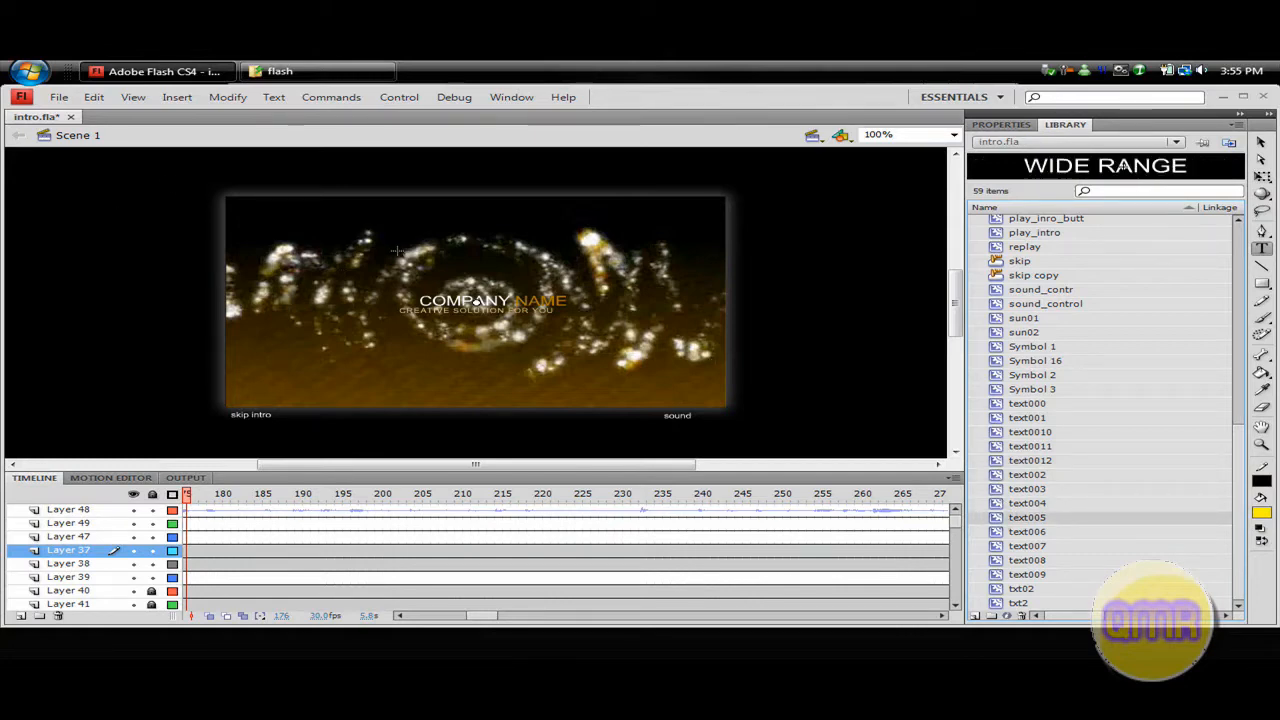
{"action": "left_click", "coordinate": [292, 492]}
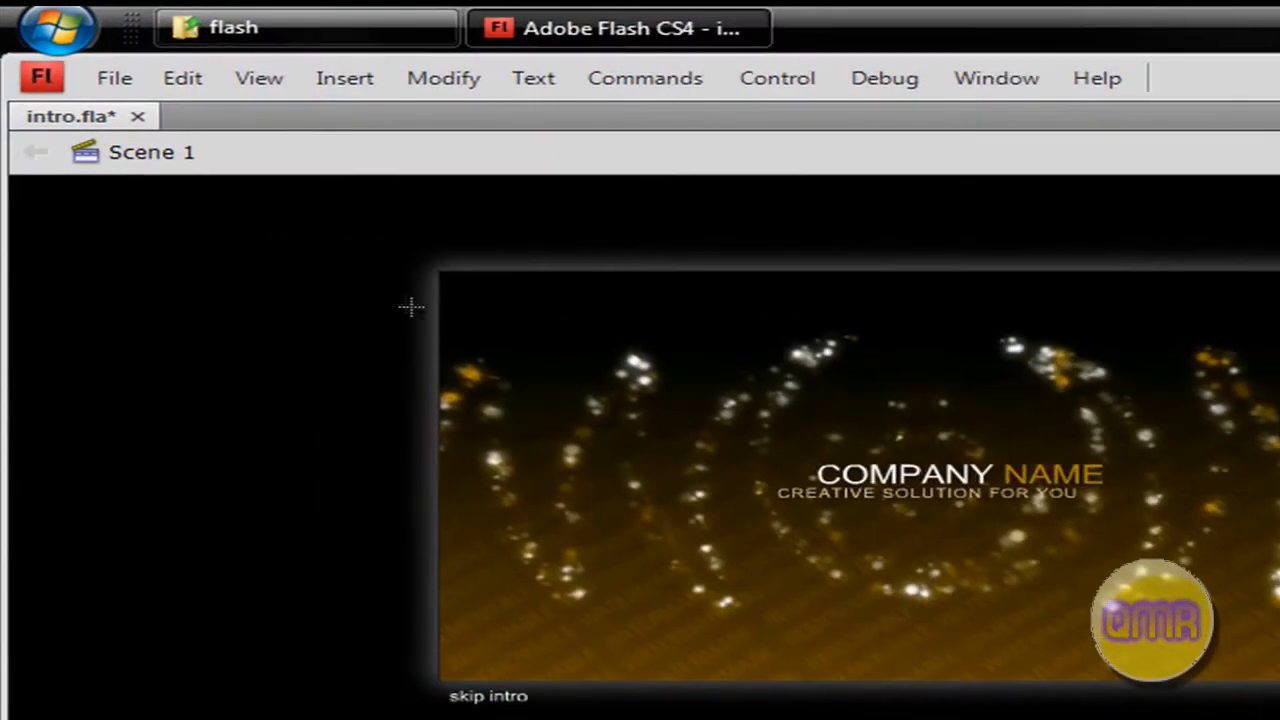
{"action": "left_click", "coordinate": [114, 78]}
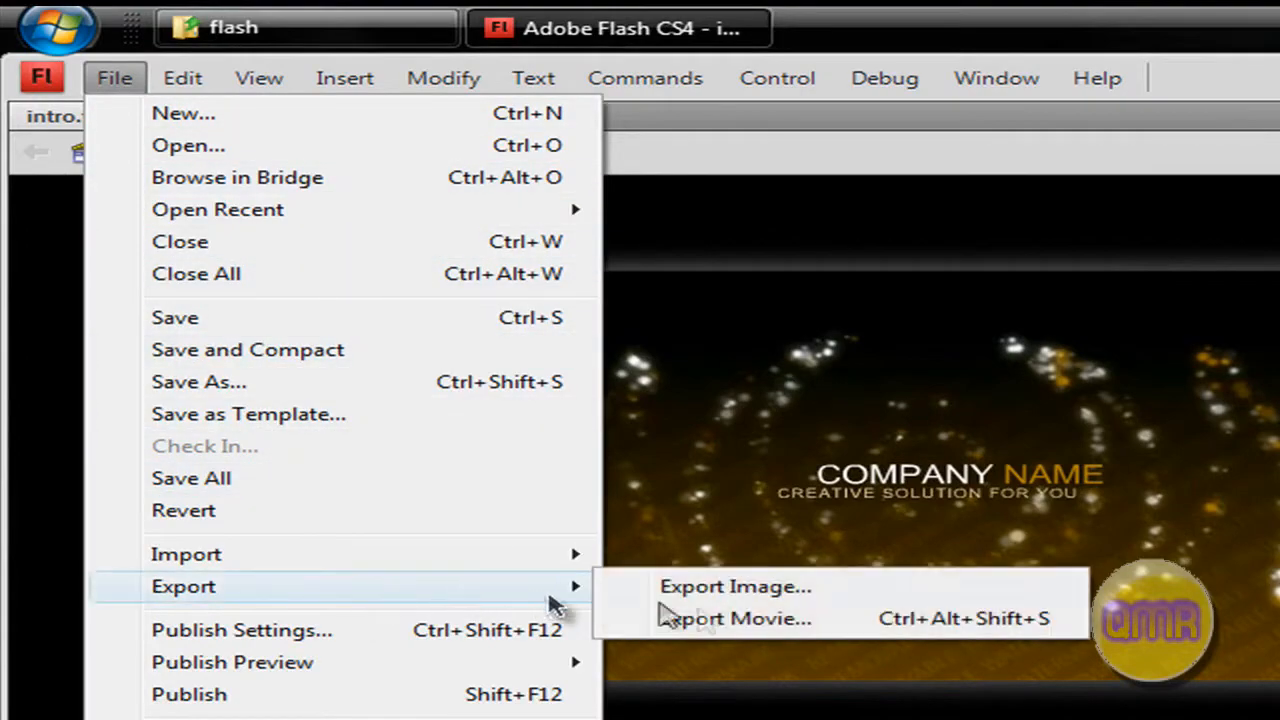
Step: Export the movie as intro.avi on the Desktop in Windows AVI format
{"action": "left_click", "coordinate": [736, 618]}
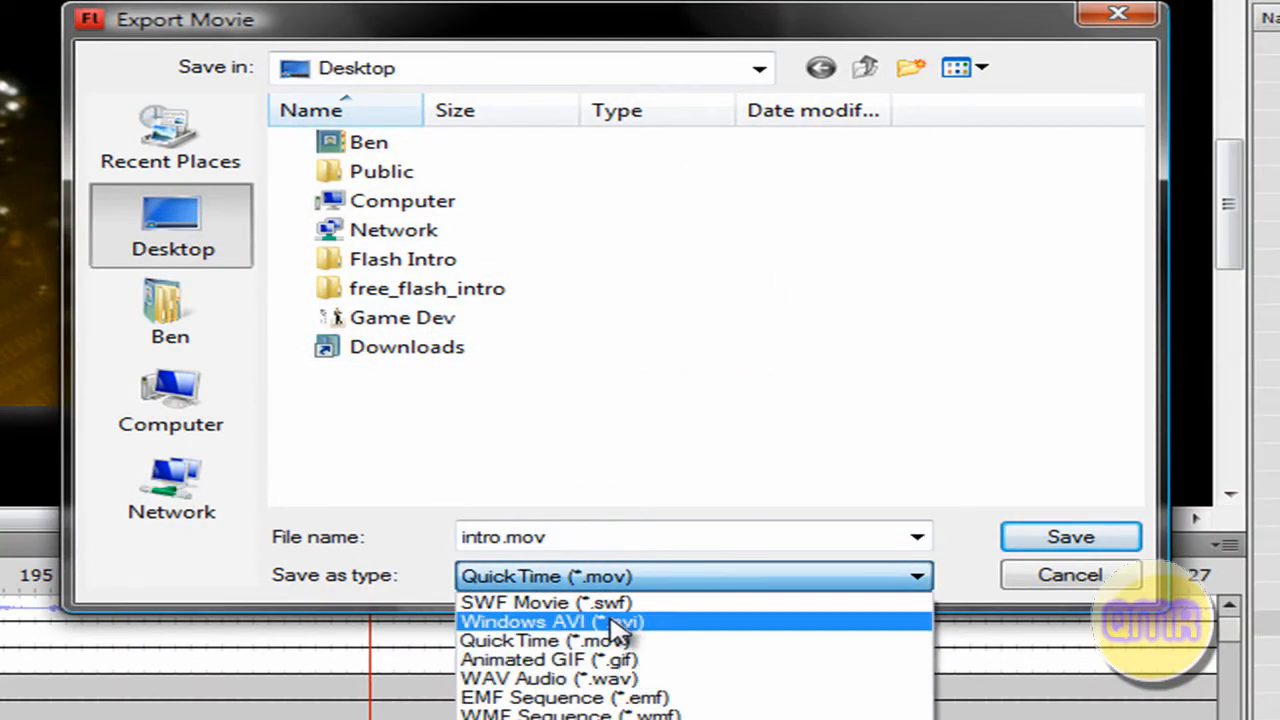
{"action": "left_click", "coordinate": [552, 620]}
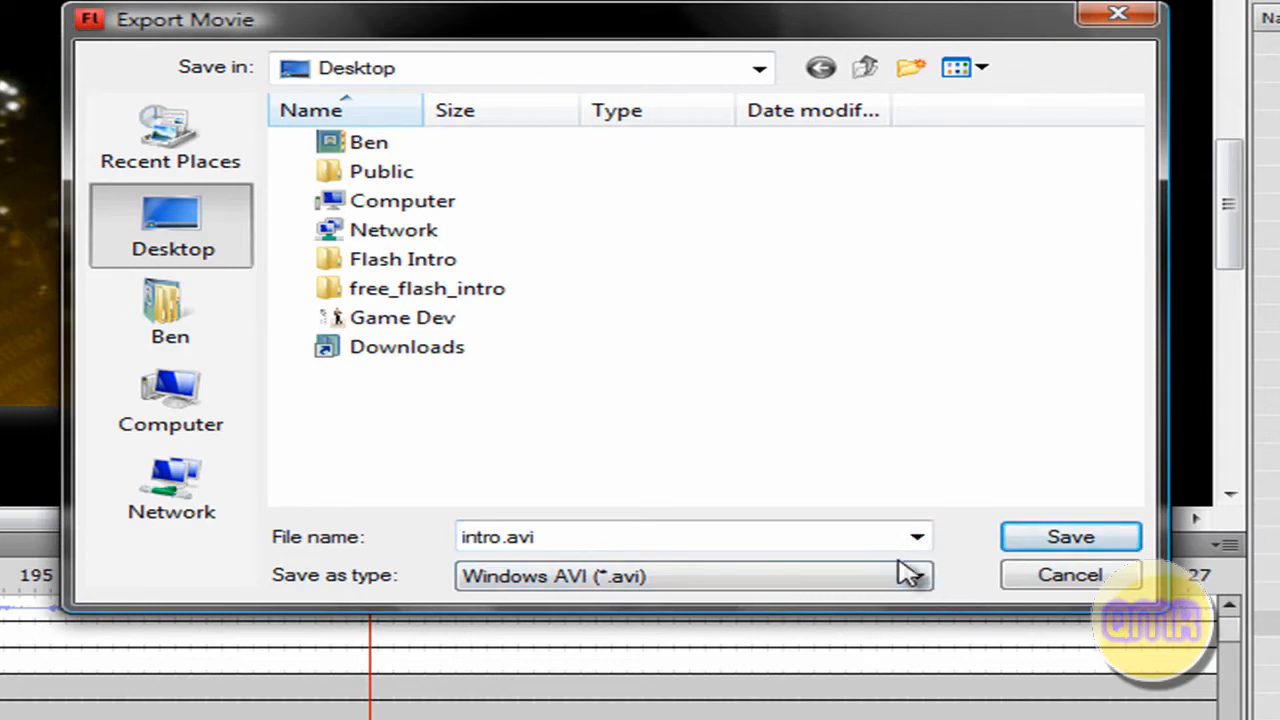
{"action": "left_click", "coordinate": [1068, 536]}
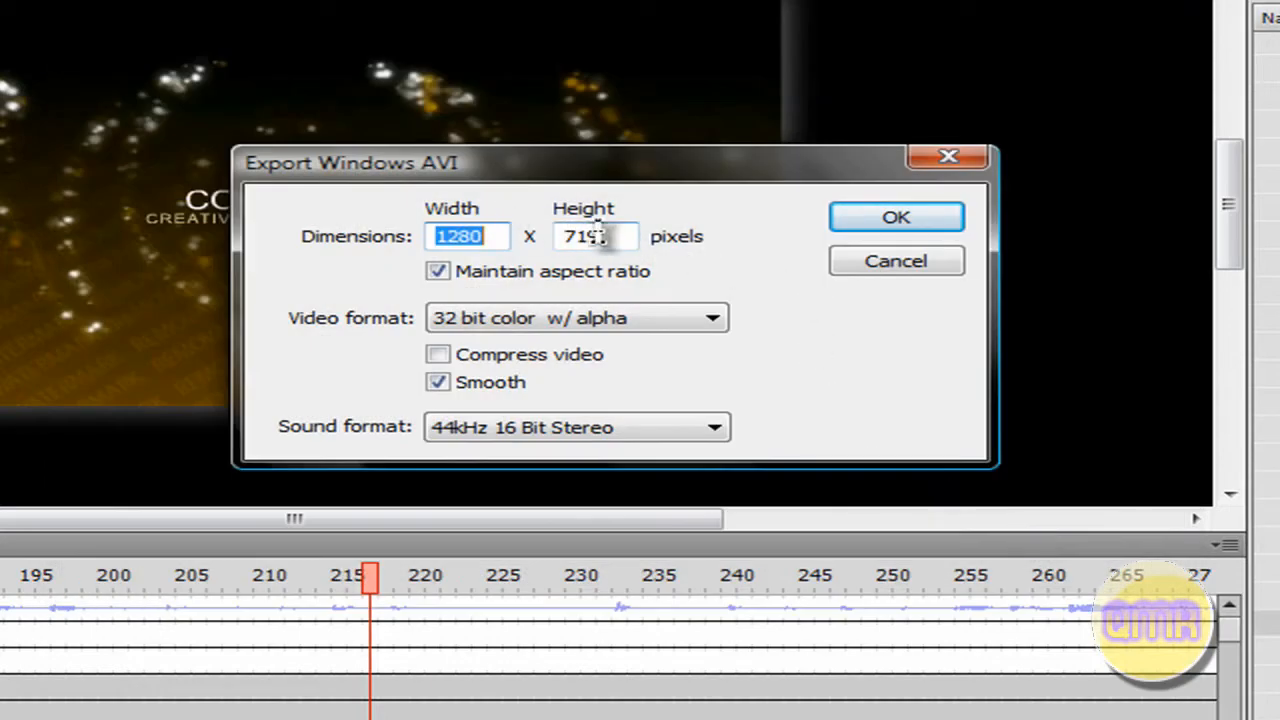
Step: Size the AVI export to 1280 by 720 without aspect lock and start the export
{"action": "left_click", "coordinate": [438, 272]}
{"action": "type", "text": "7"}
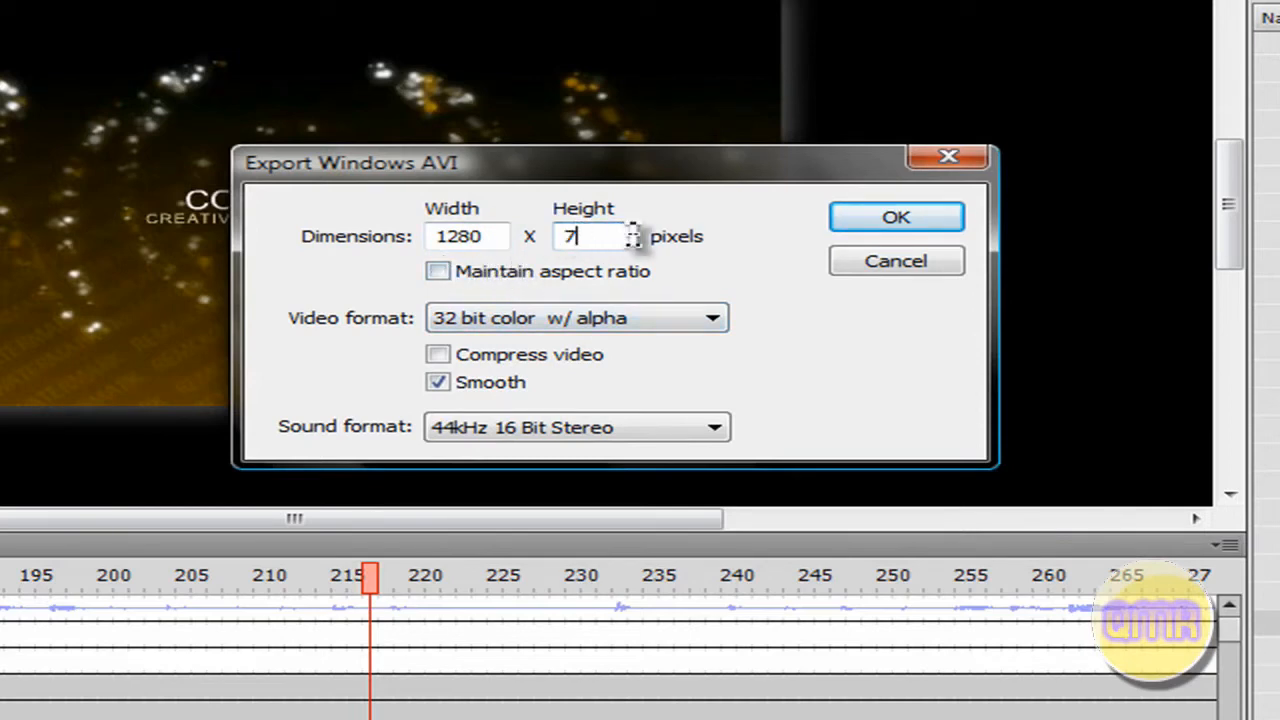
{"action": "type", "text": "20"}
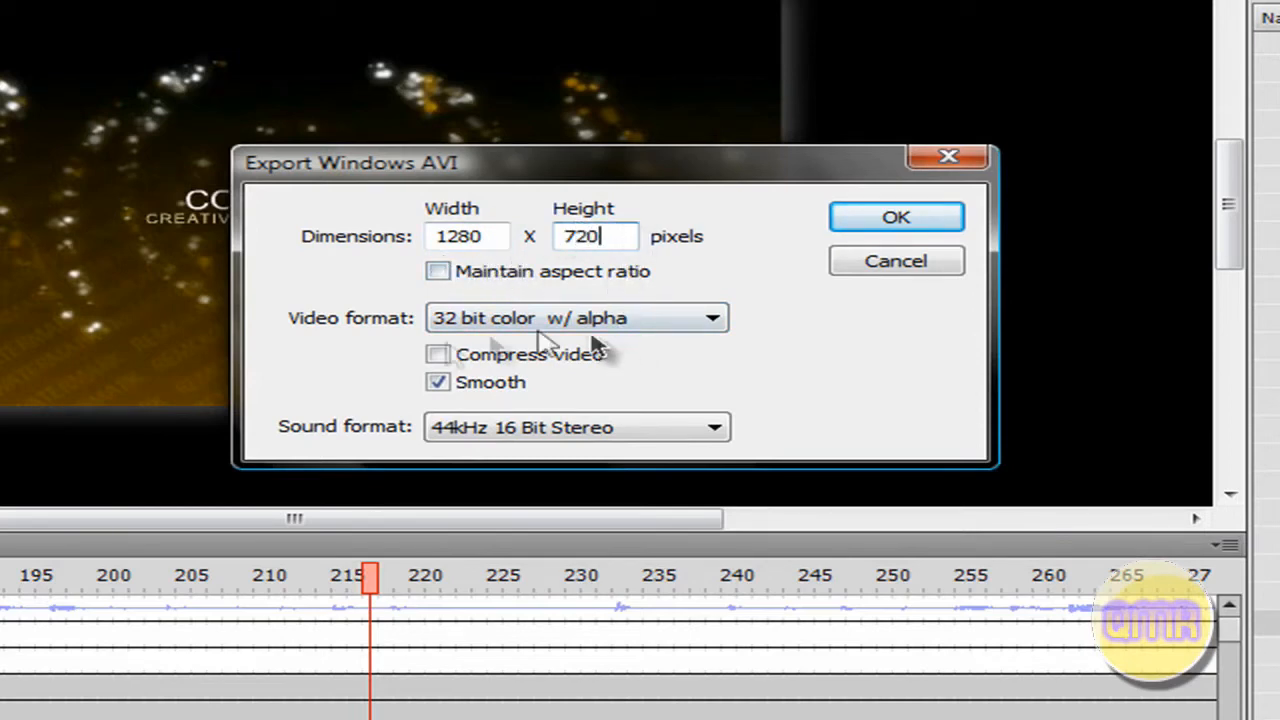
{"action": "mouse_move", "coordinate": [1016, 210]}
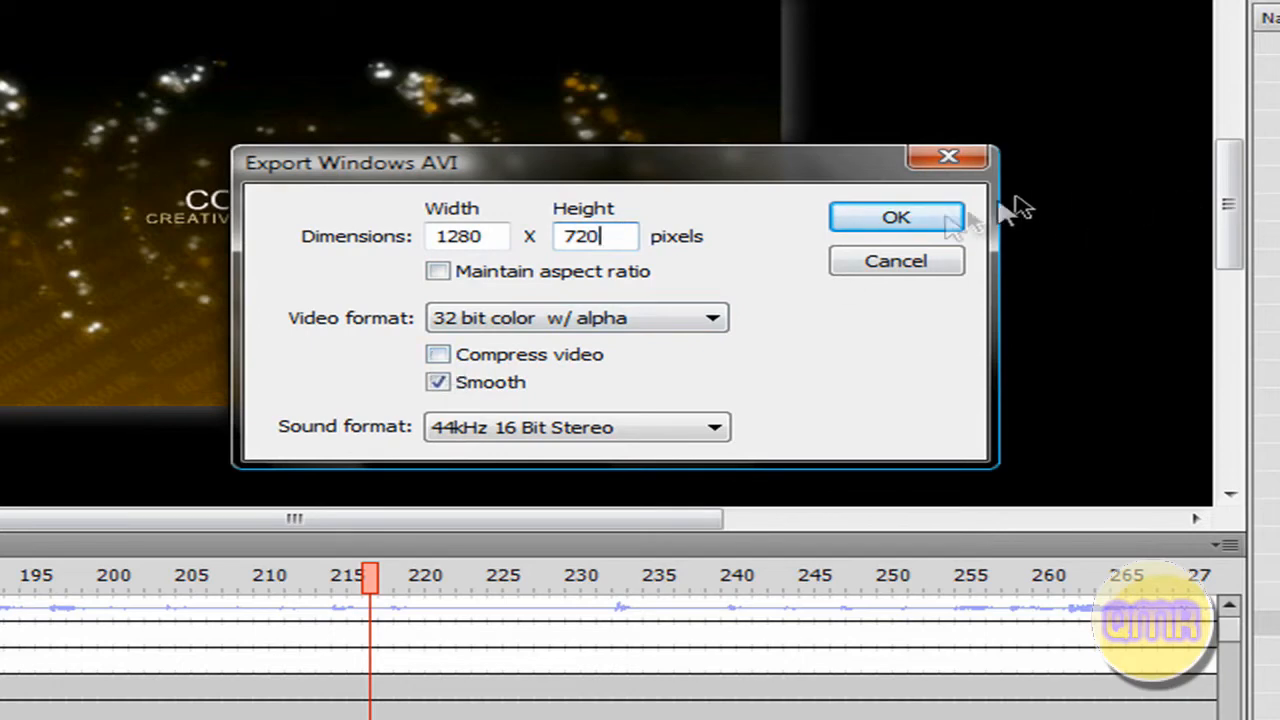
{"action": "left_click", "coordinate": [896, 218]}
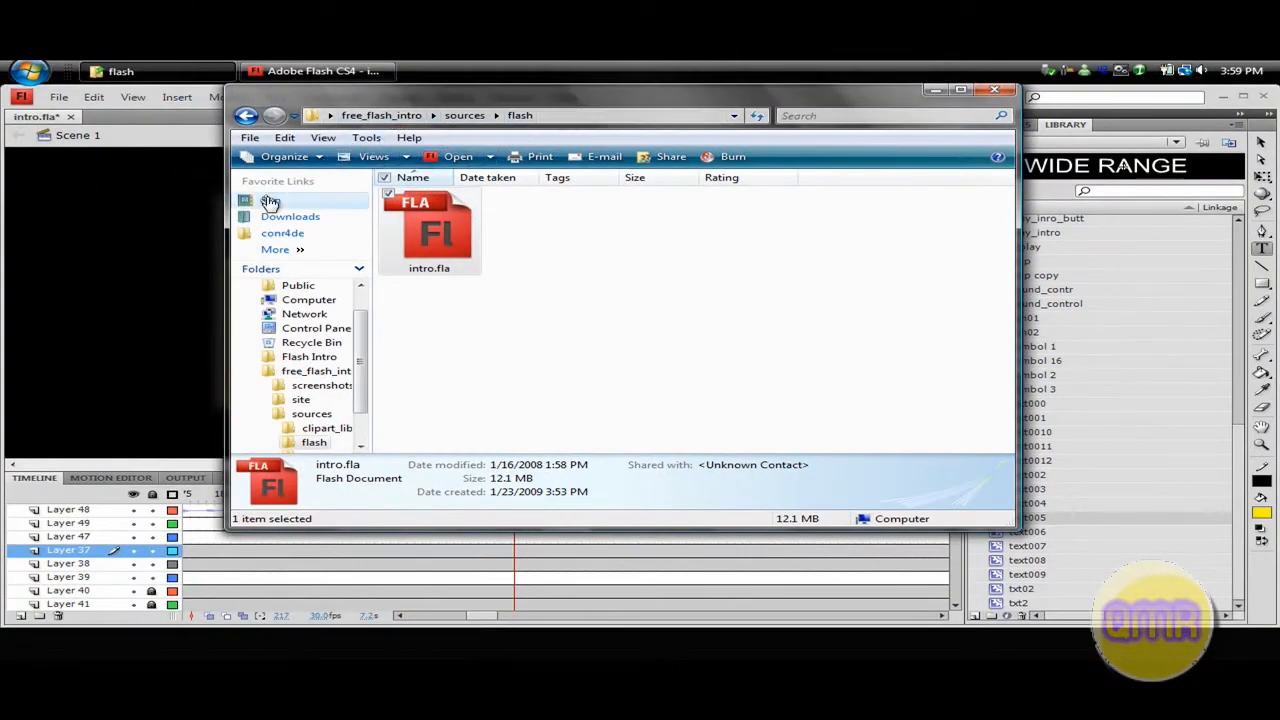
Step: Play Intro.wmv from the Tutorials folder on the external drive (H:)
{"action": "left_click", "coordinate": [308, 300]}
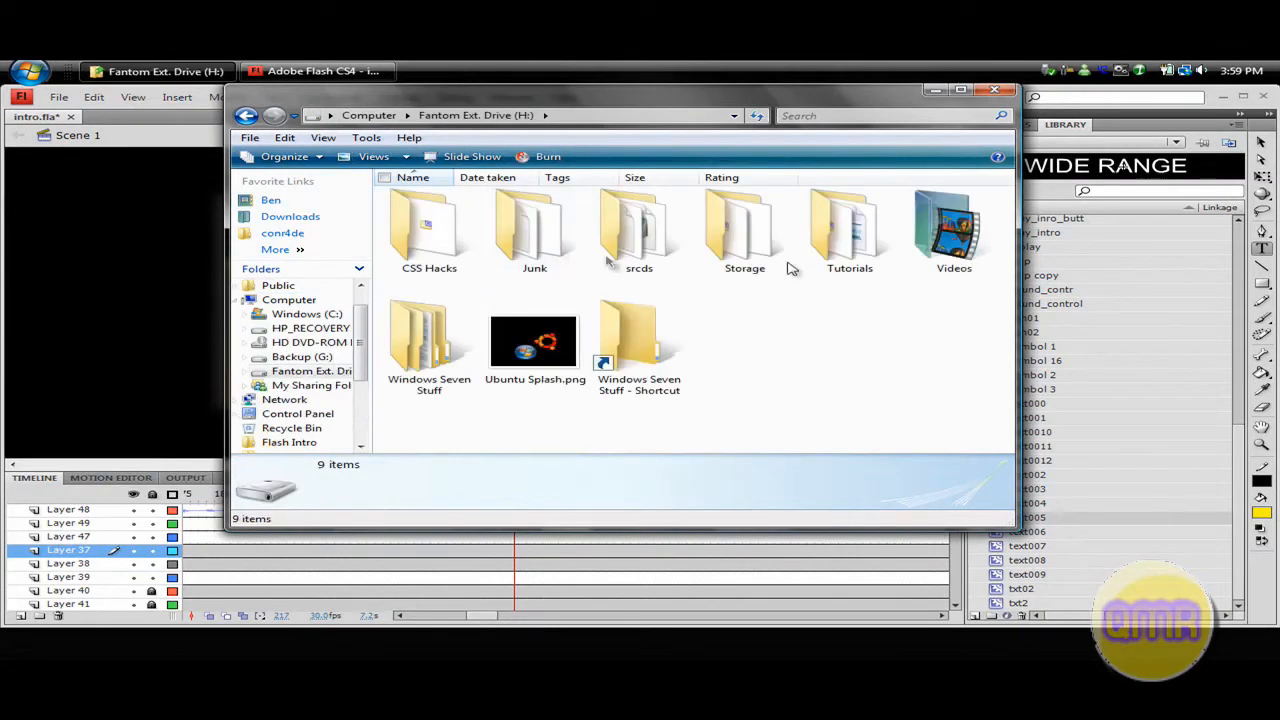
{"action": "double_click", "coordinate": [848, 230]}
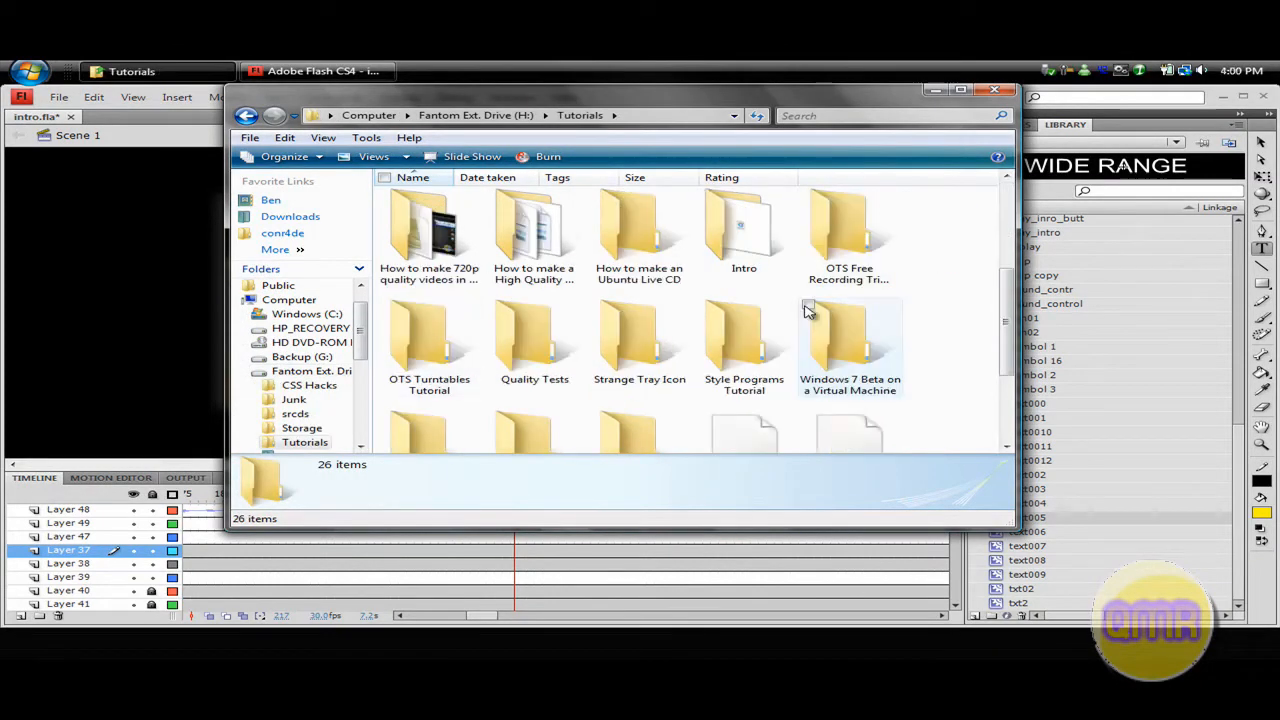
{"action": "left_click", "coordinate": [848, 284]}
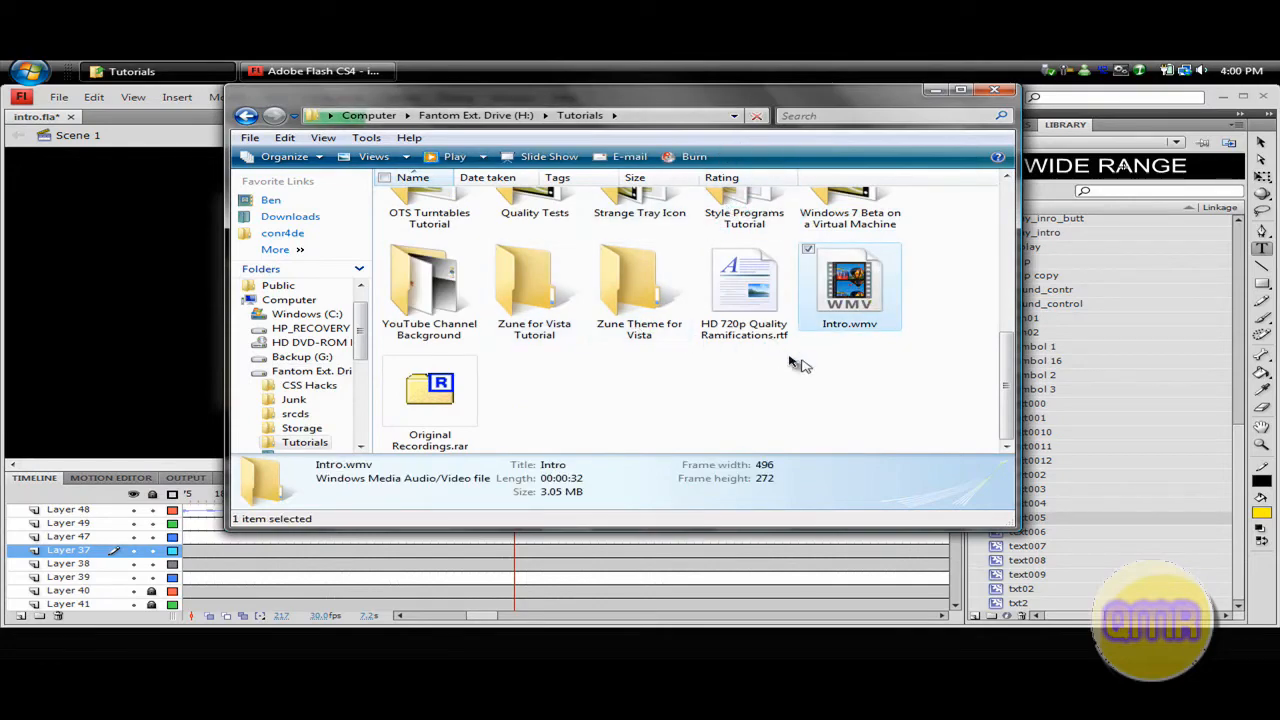
{"action": "double_click", "coordinate": [848, 284]}
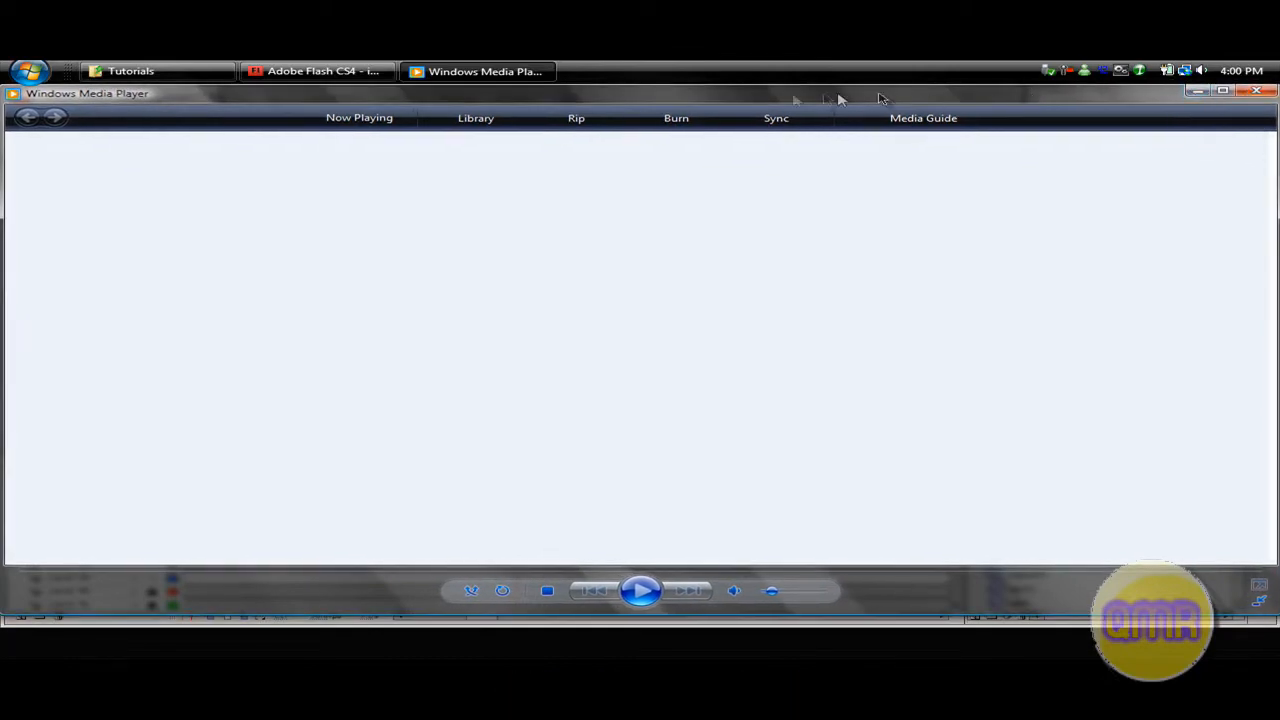
{"action": "mouse_move", "coordinate": [790, 100]}
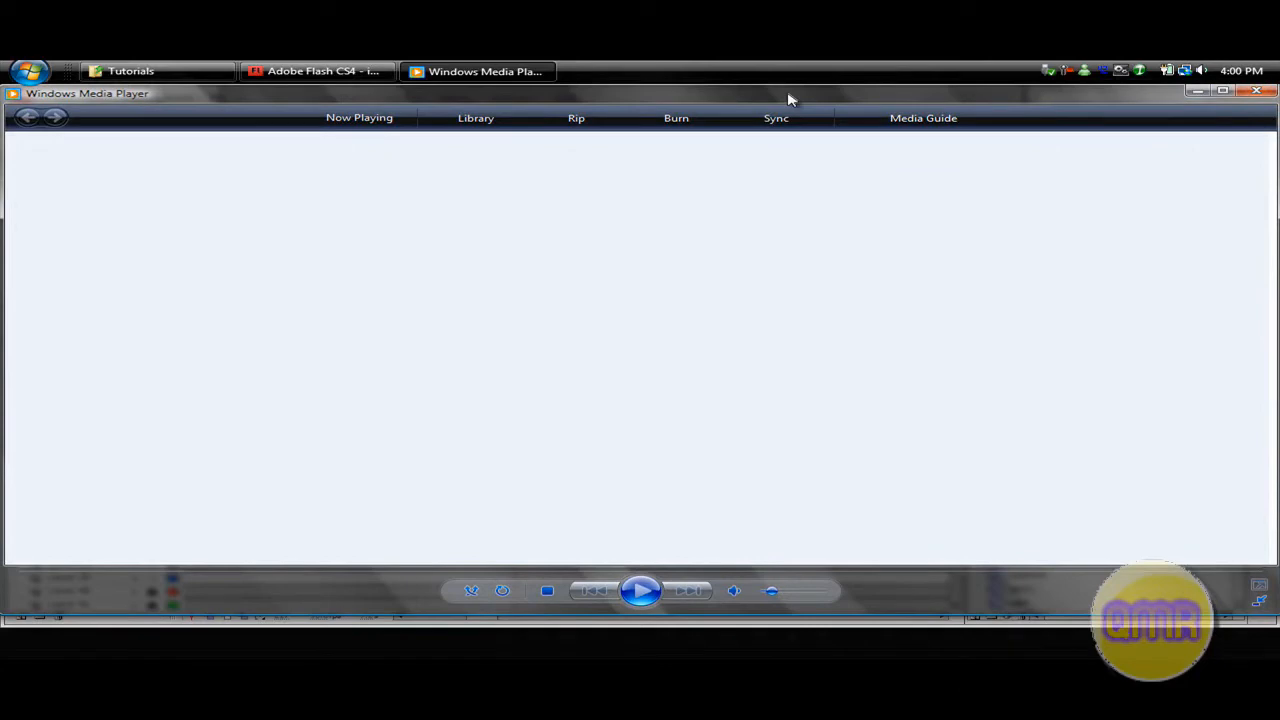
{"action": "mouse_move", "coordinate": [858, 636]}
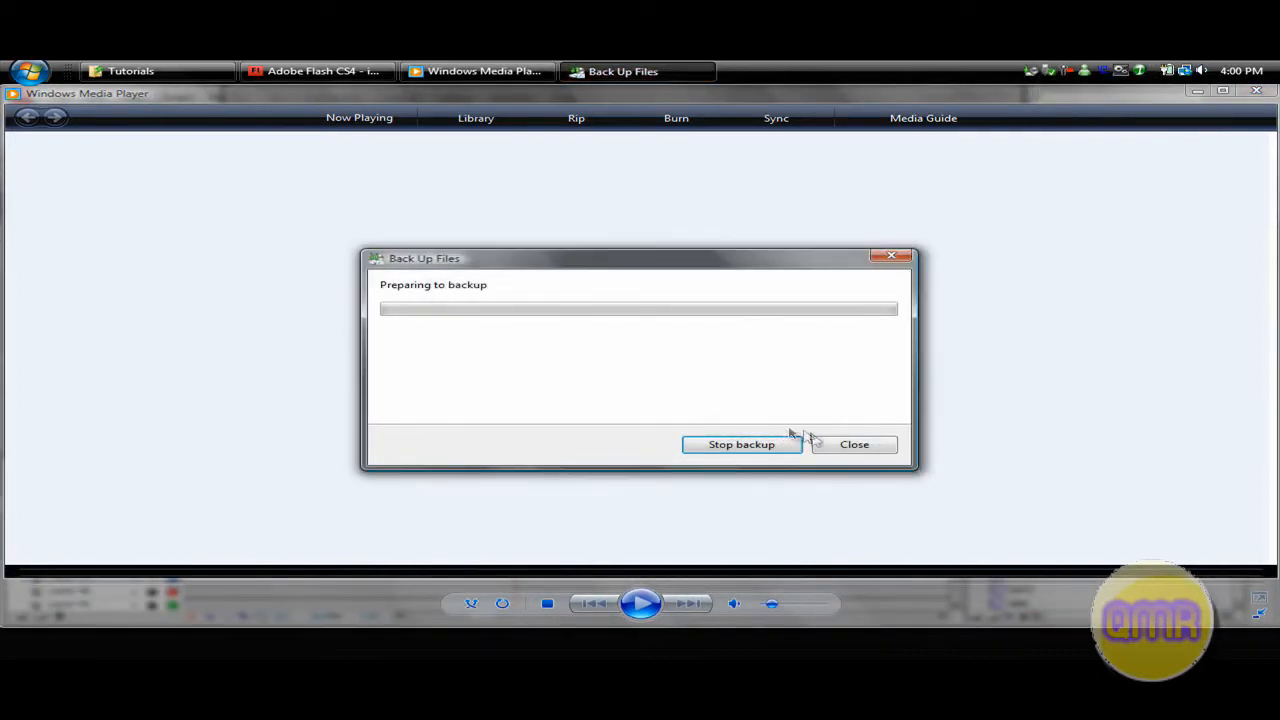
Step: Dismiss the Back Up Files prompt in Windows Media Player
{"action": "left_click", "coordinate": [854, 444]}
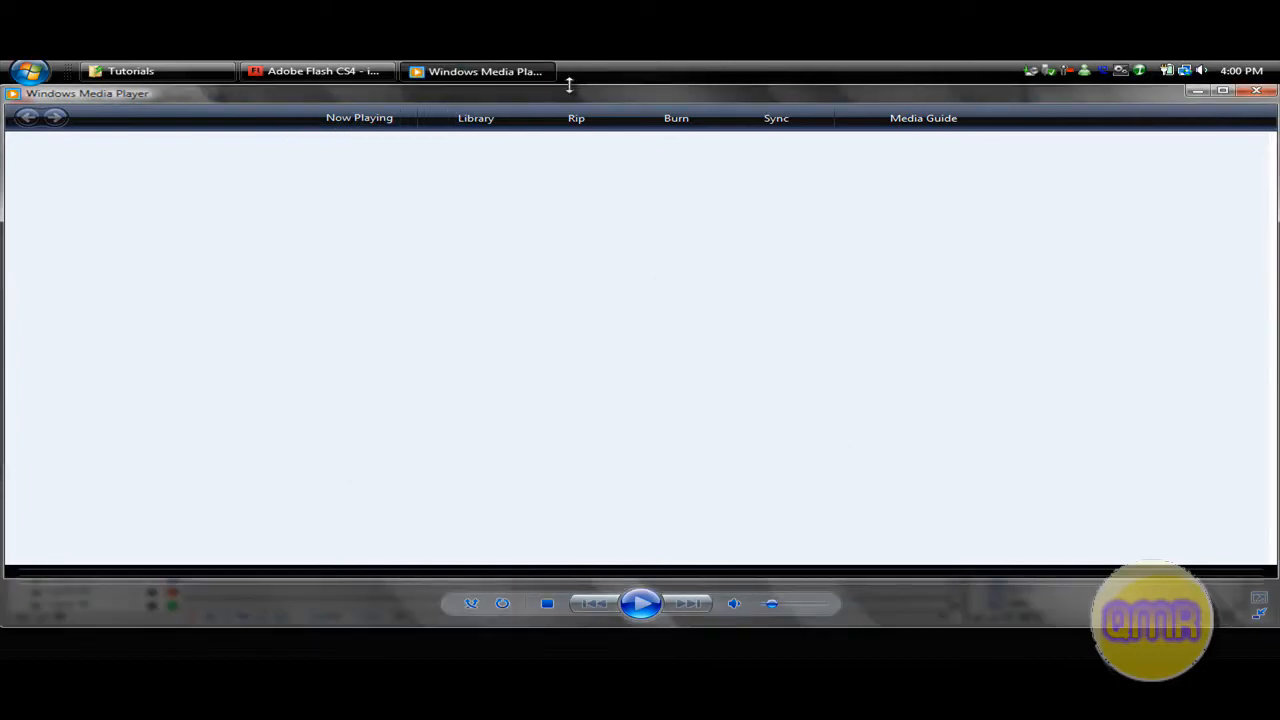
{"action": "mouse_move", "coordinate": [488, 406]}
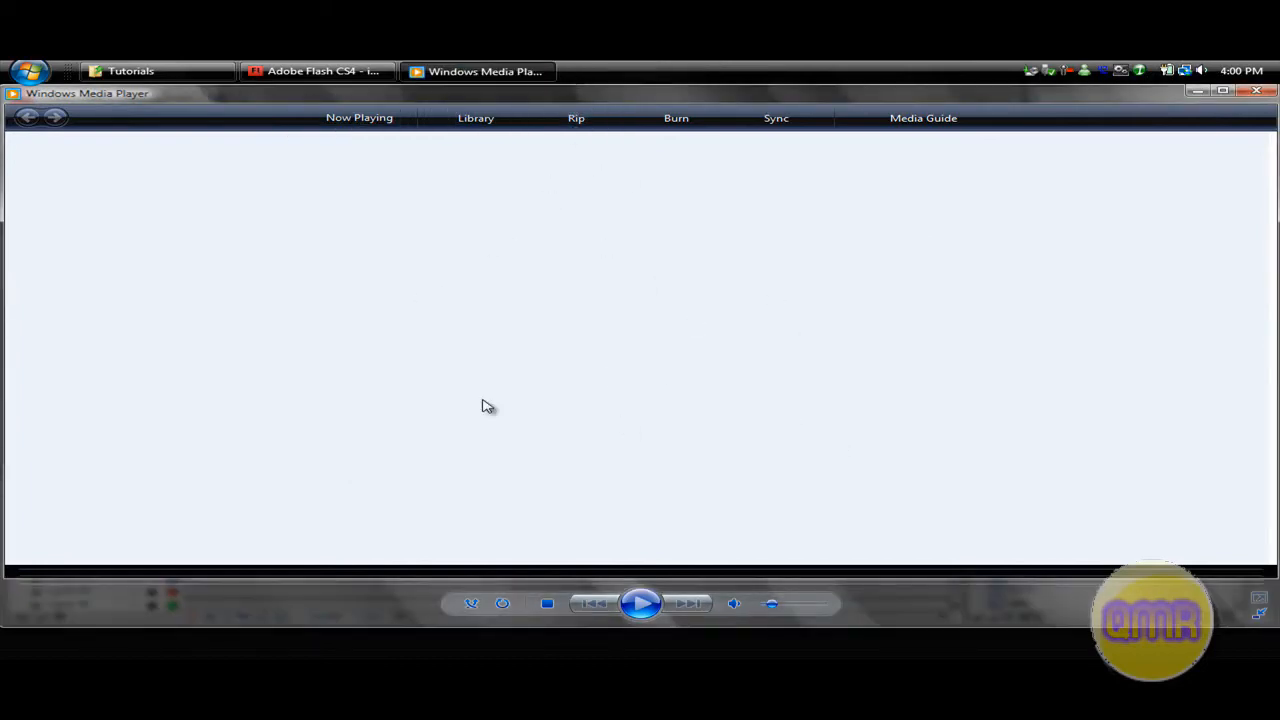
{"action": "mouse_move", "coordinate": [688, 486]}
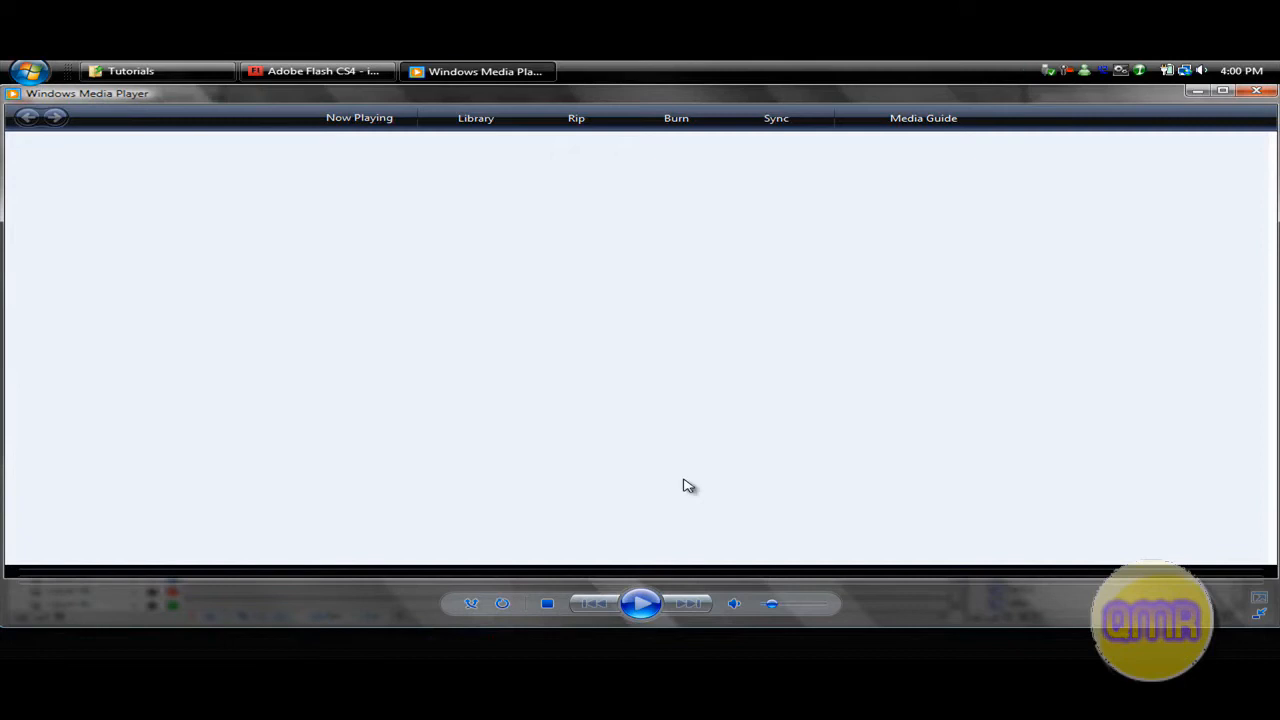
{"action": "mouse_move", "coordinate": [584, 504]}
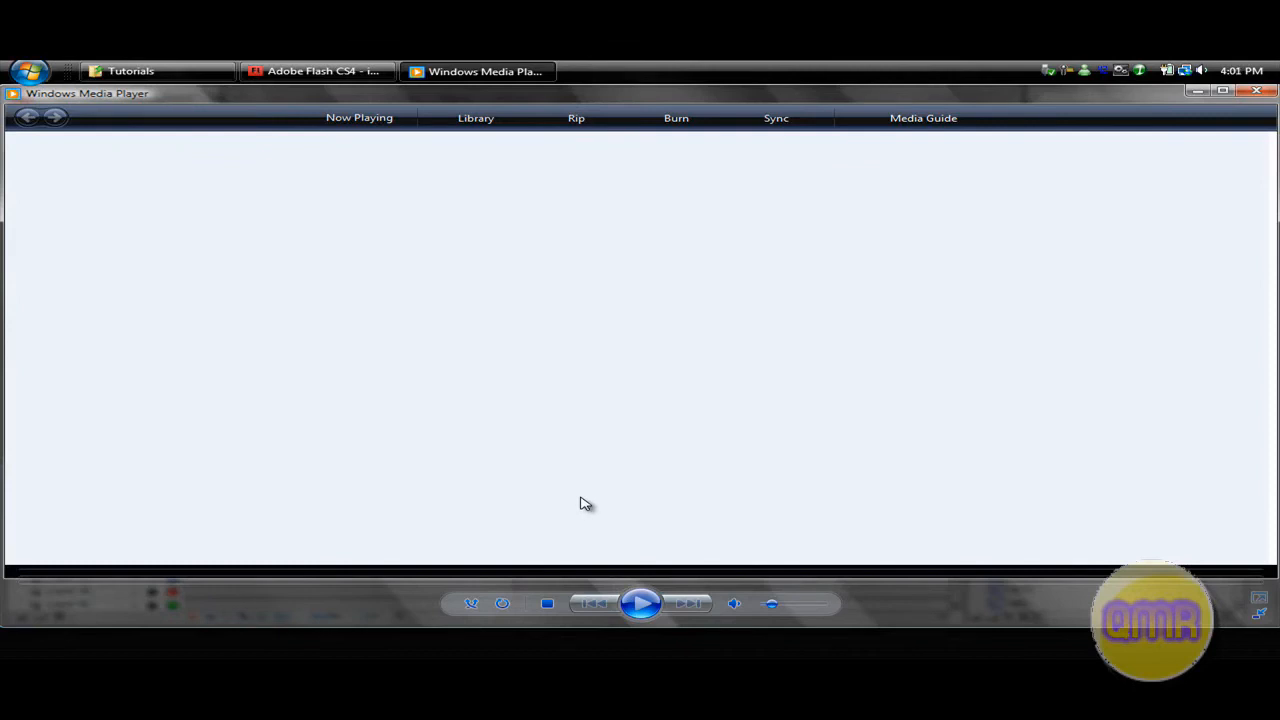
{"action": "mouse_move", "coordinate": [584, 500]}
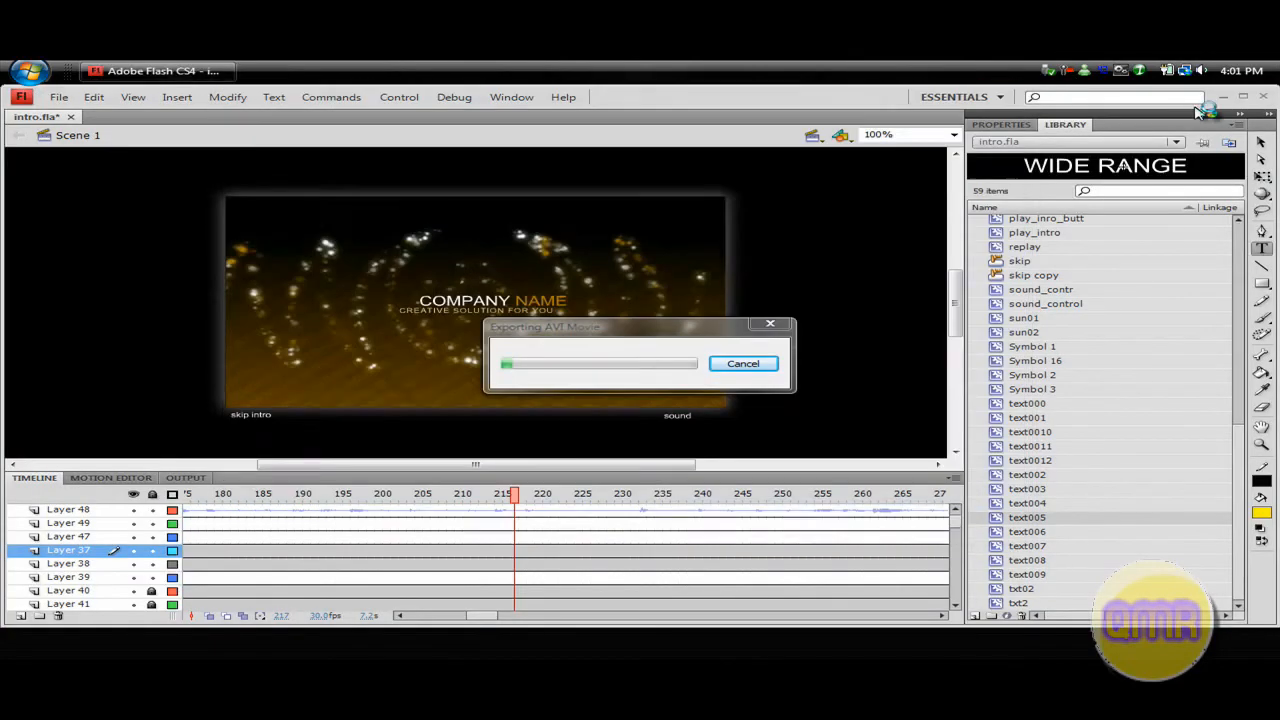
{"action": "mouse_move", "coordinate": [744, 368]}
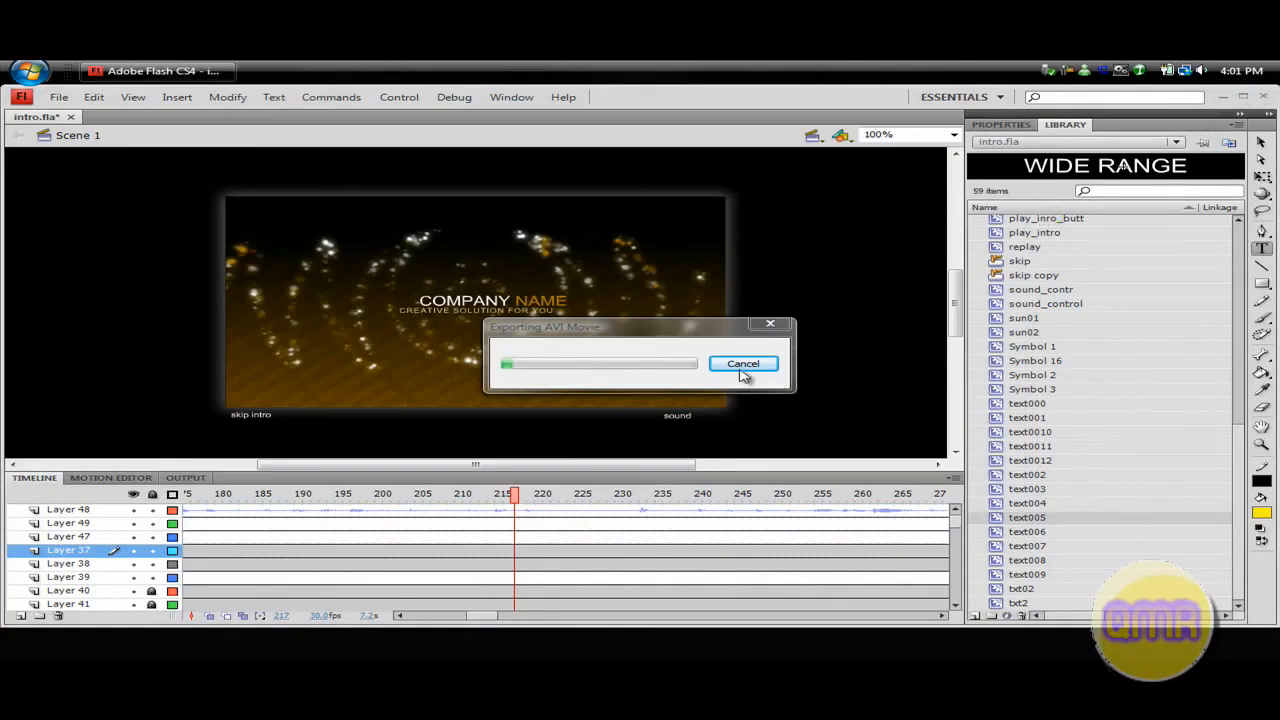
Step: Cancel the running AVI export and minimize Flash so the desktop with intro.avi shows
{"action": "left_click", "coordinate": [744, 364]}
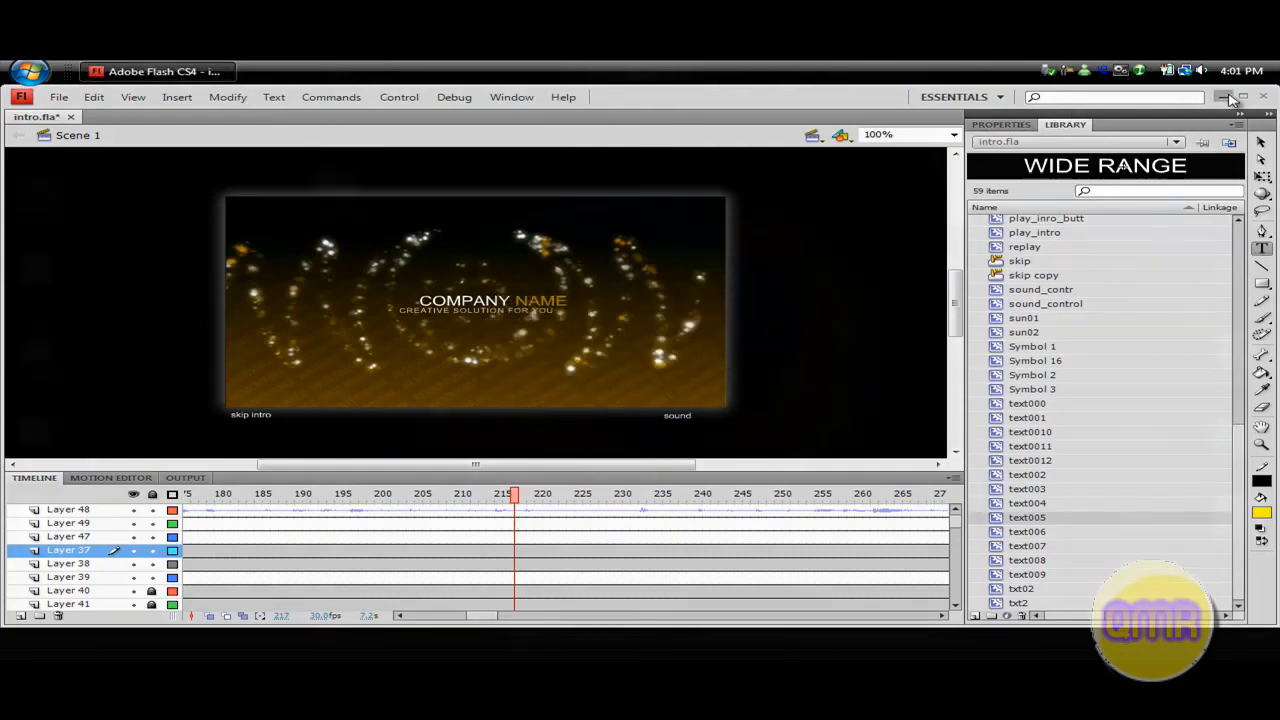
{"action": "left_click", "coordinate": [1224, 96]}
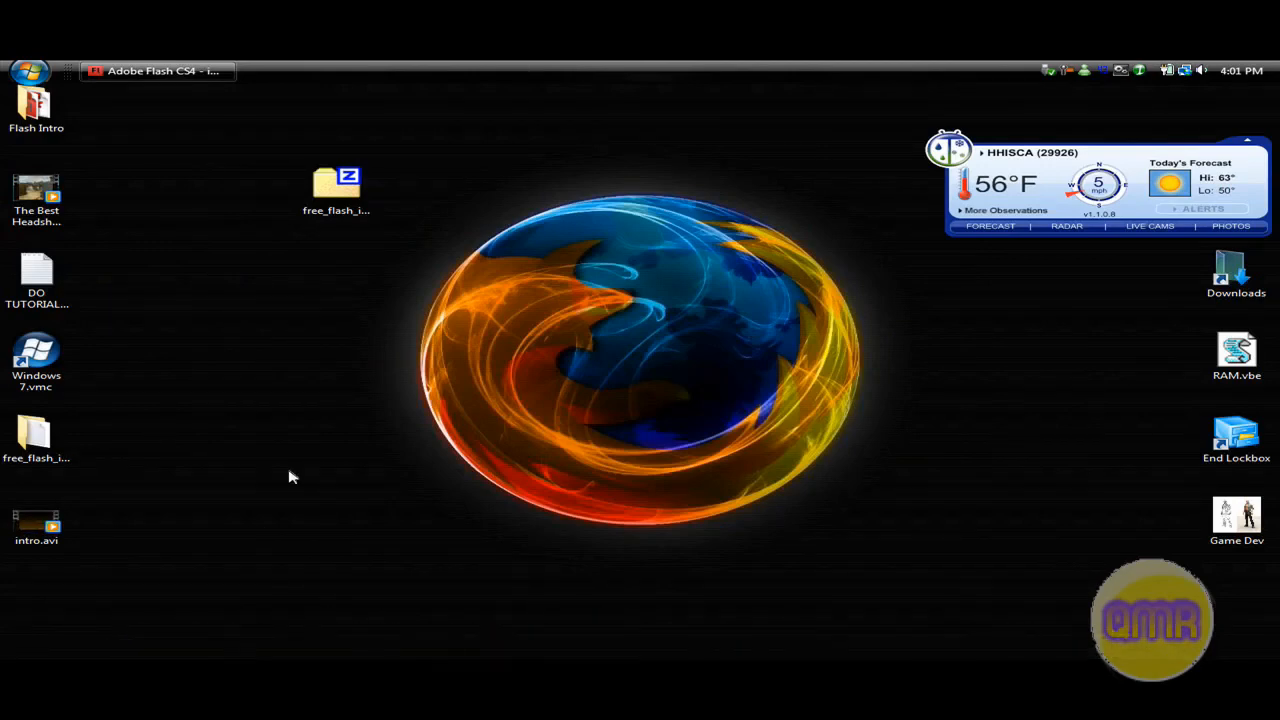
{"action": "mouse_move", "coordinate": [870, 470]}
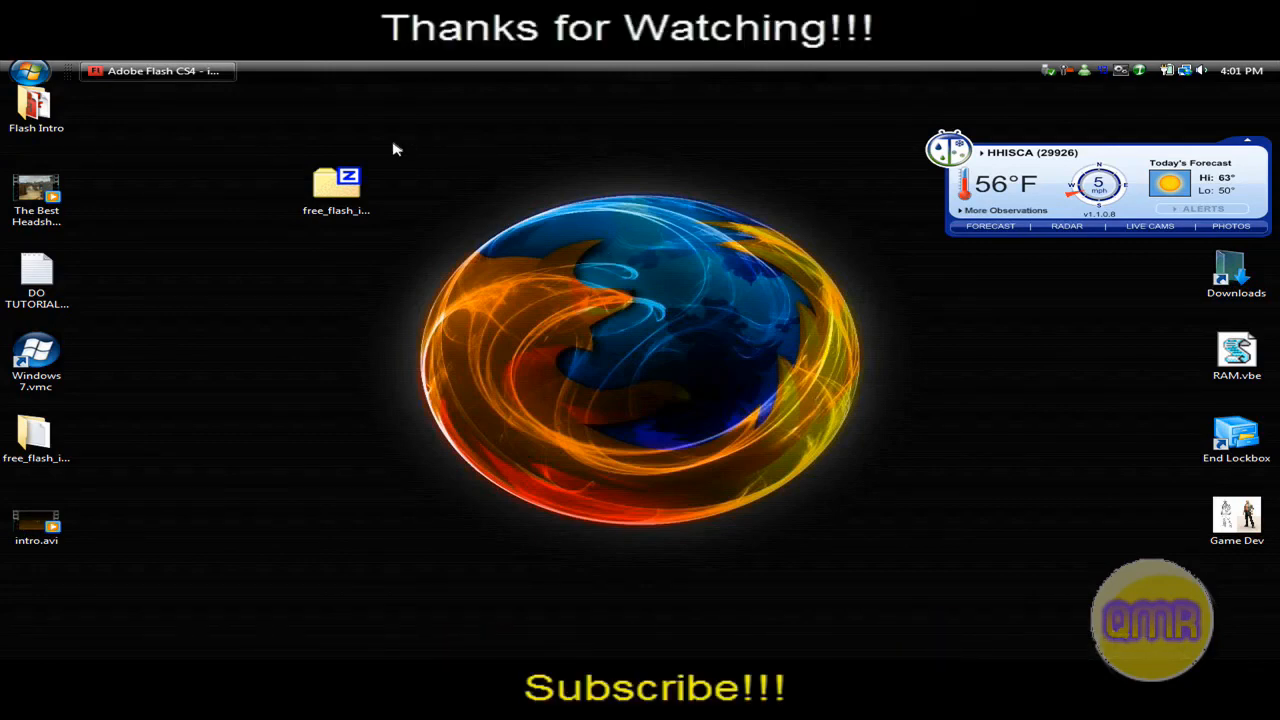
{"action": "mouse_move", "coordinate": [372, 156]}
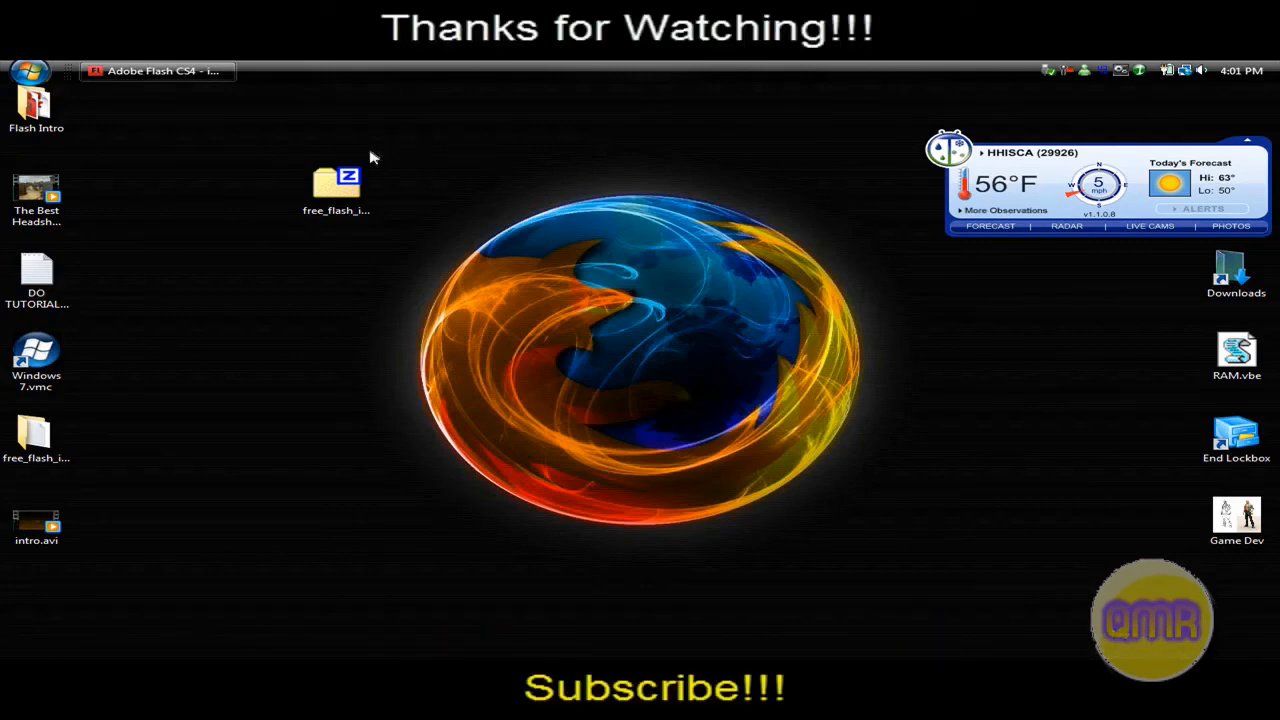